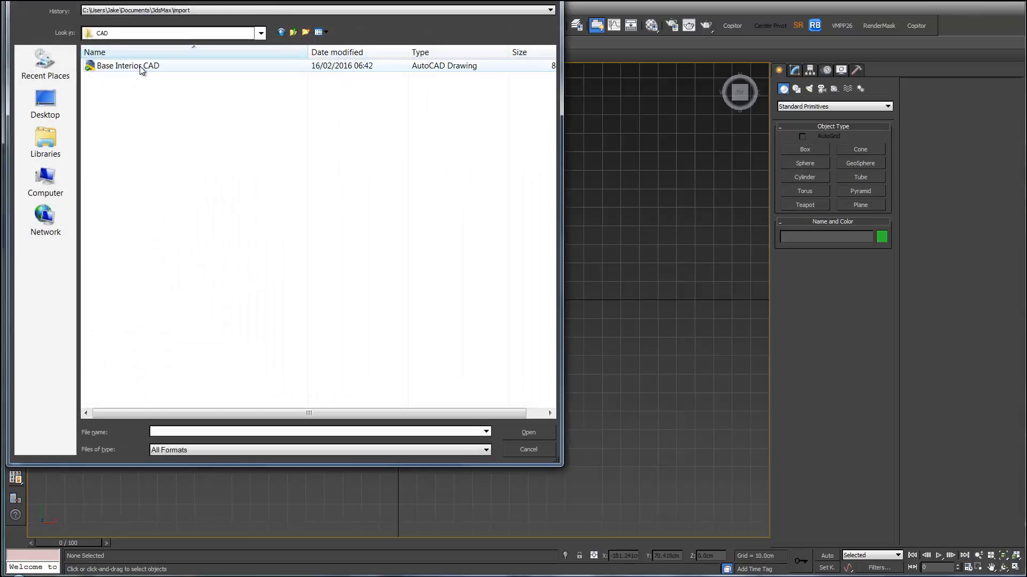
Import the Base Interior CAD drawing, accepting the default DWG/DXF import options
{"action": "double_click", "coordinate": [127, 65]}
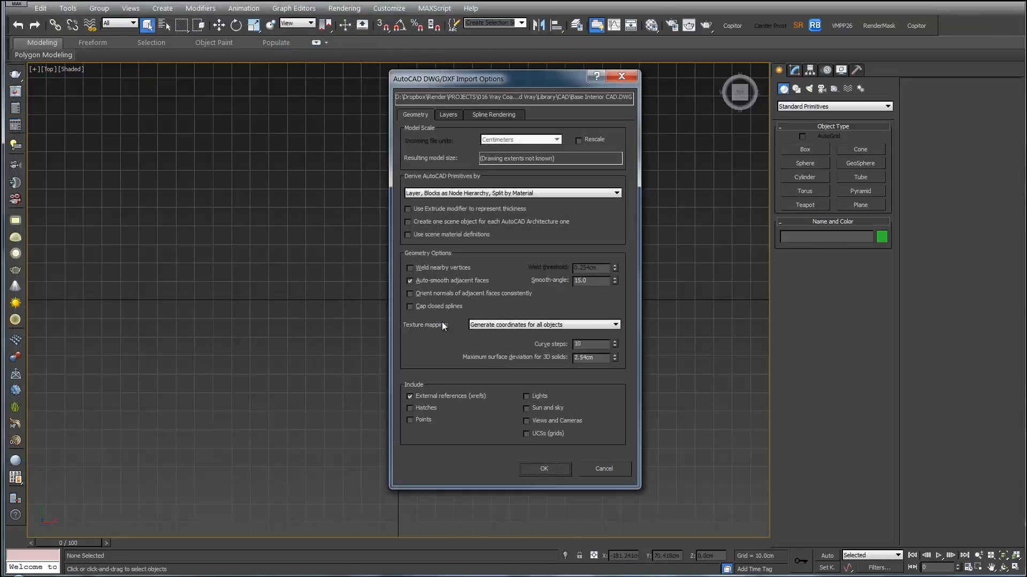
{"action": "left_click", "coordinate": [543, 468]}
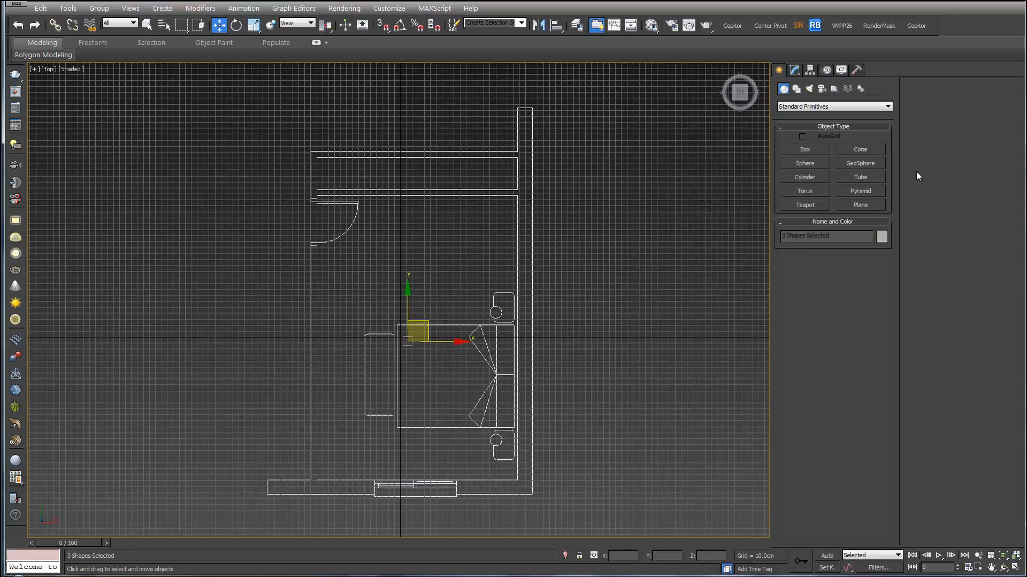
Colour the imported plan lines black via the Object Color dialog and deselect
{"action": "left_click", "coordinate": [883, 235]}
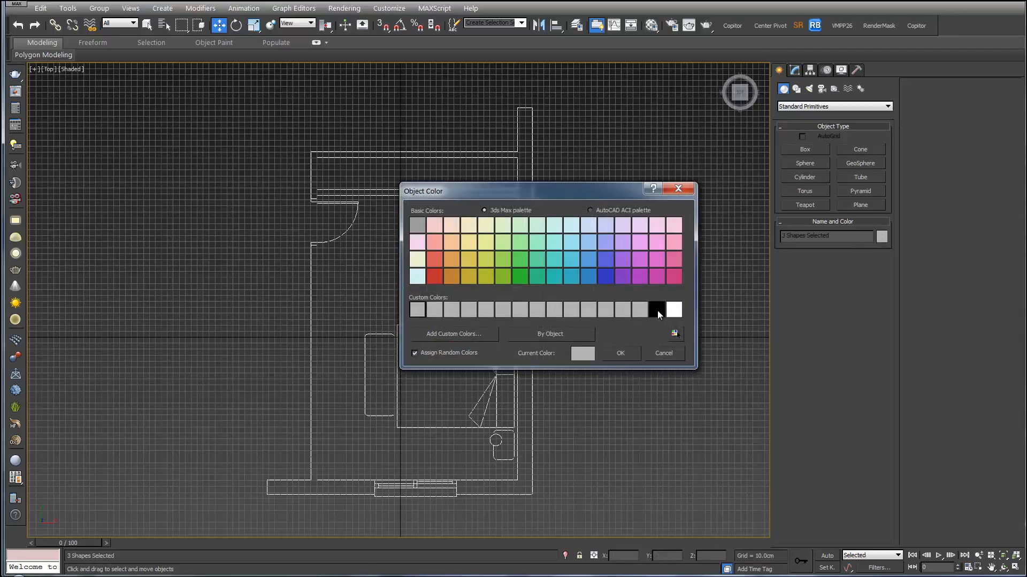
{"action": "left_click", "coordinate": [620, 353]}
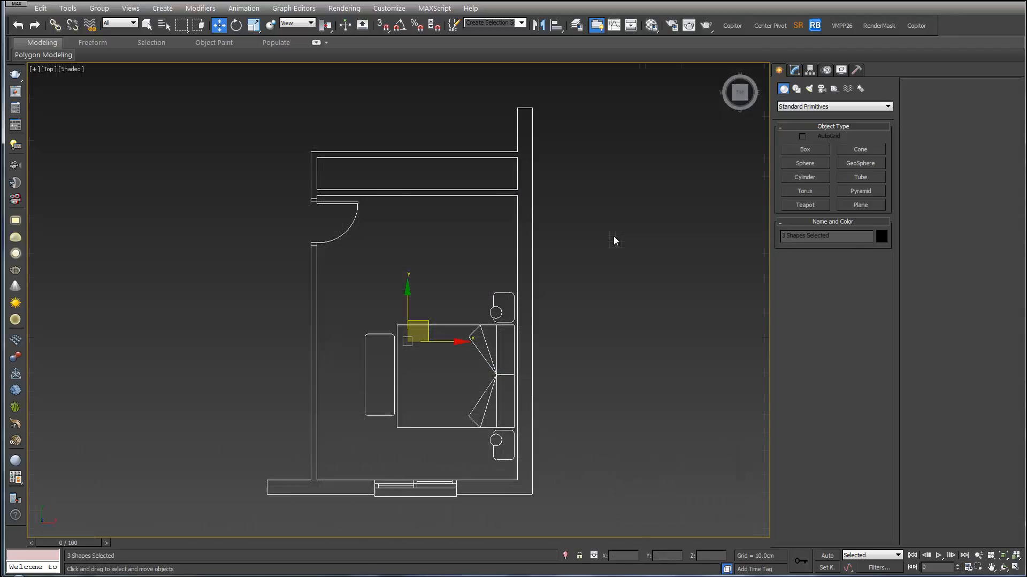
{"action": "left_click", "coordinate": [456, 254]}
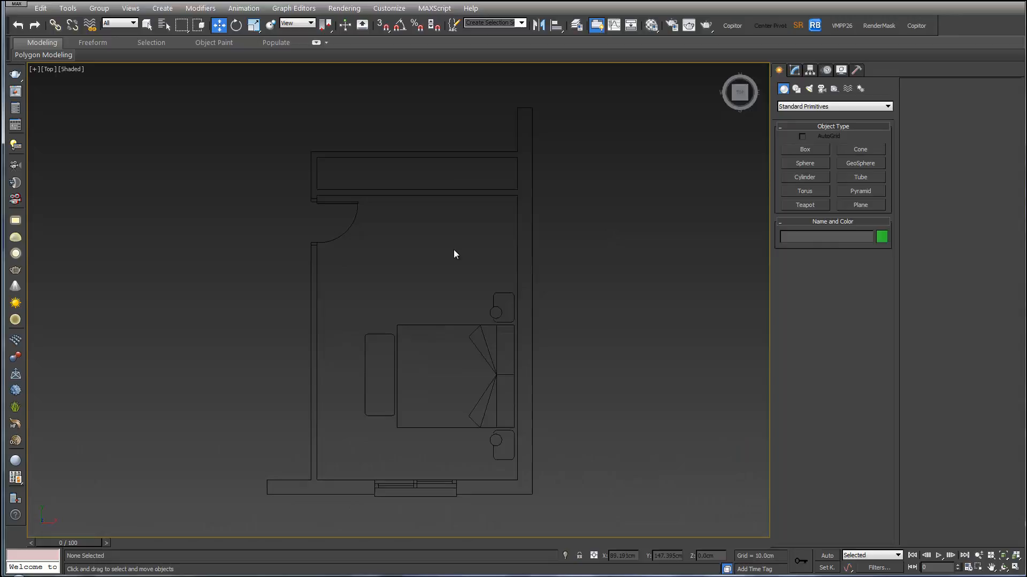
Adjust the viewport and Create panel after recolouring the plan
{"action": "left_click", "coordinate": [804, 149]}
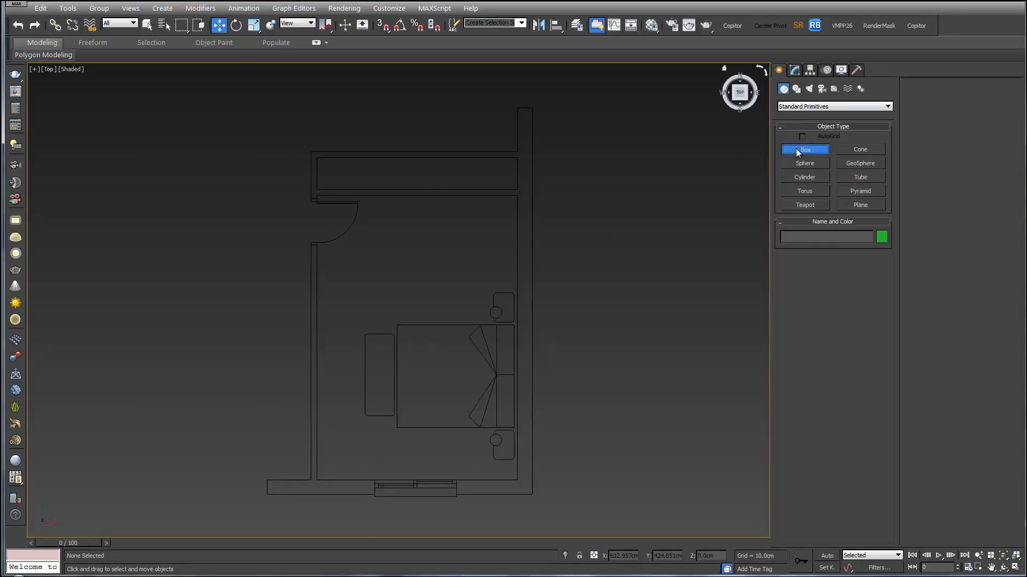
{"action": "left_click", "coordinate": [804, 149]}
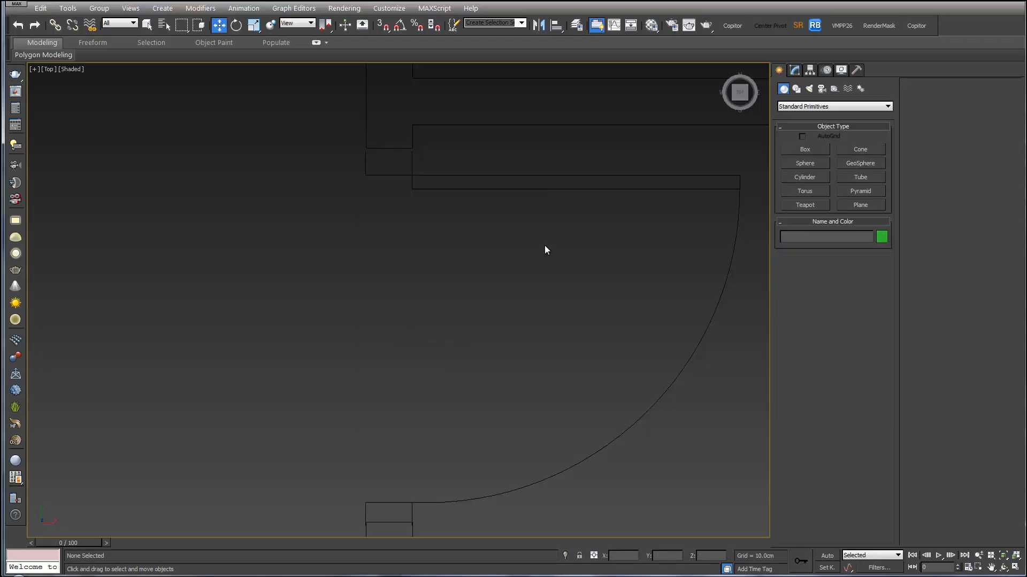
{"action": "left_click", "coordinate": [834, 89]}
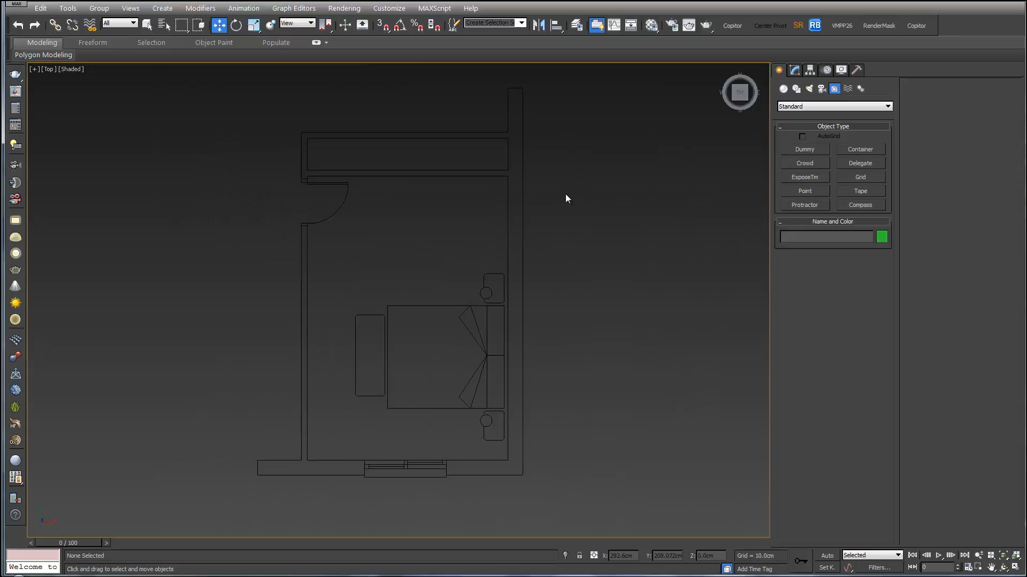
{"action": "mouse_move", "coordinate": [314, 127]}
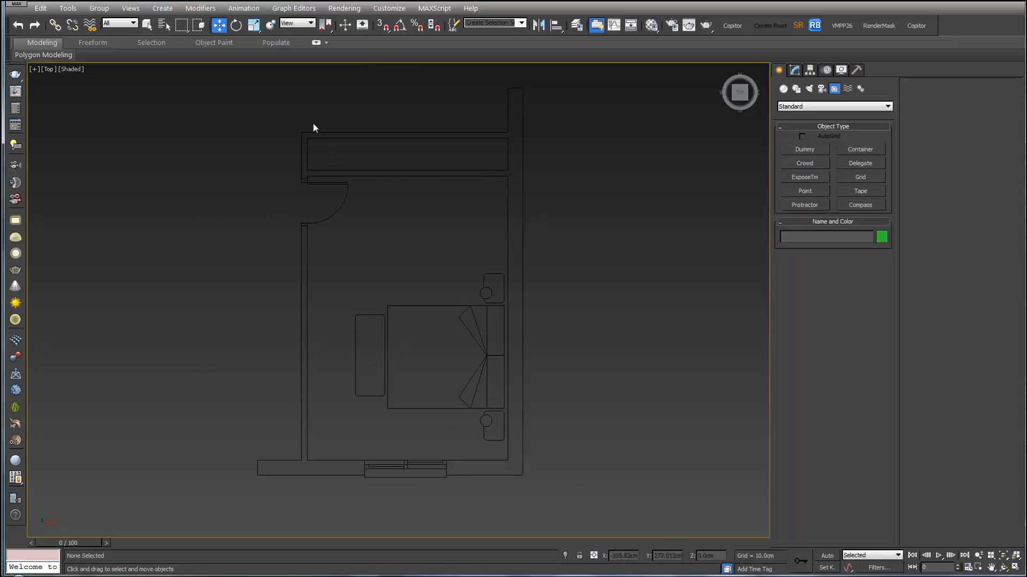
{"action": "mouse_move", "coordinate": [429, 467]}
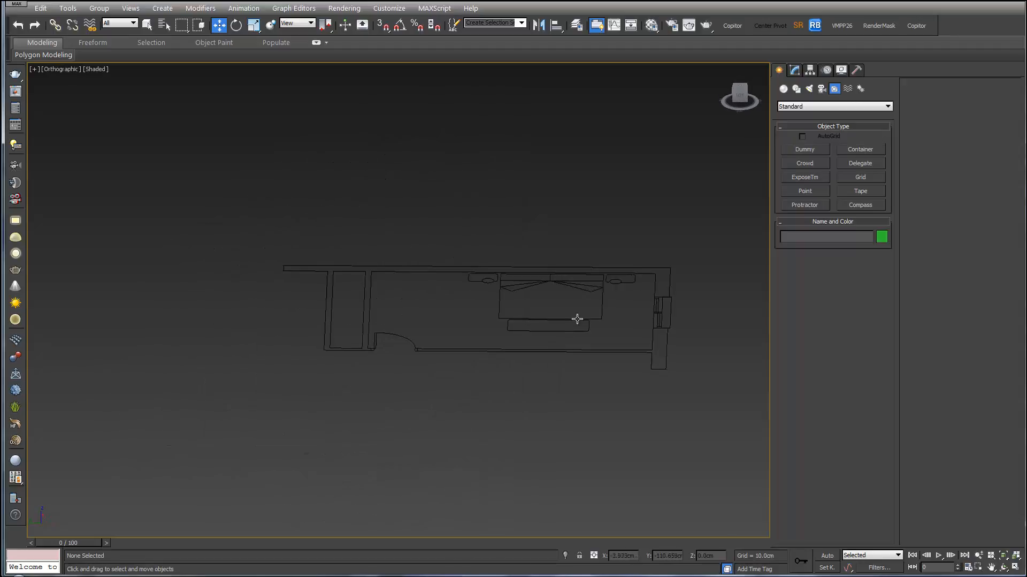
Switch the Create panel to the Shapes > Splines category
{"action": "left_click", "coordinate": [739, 91]}
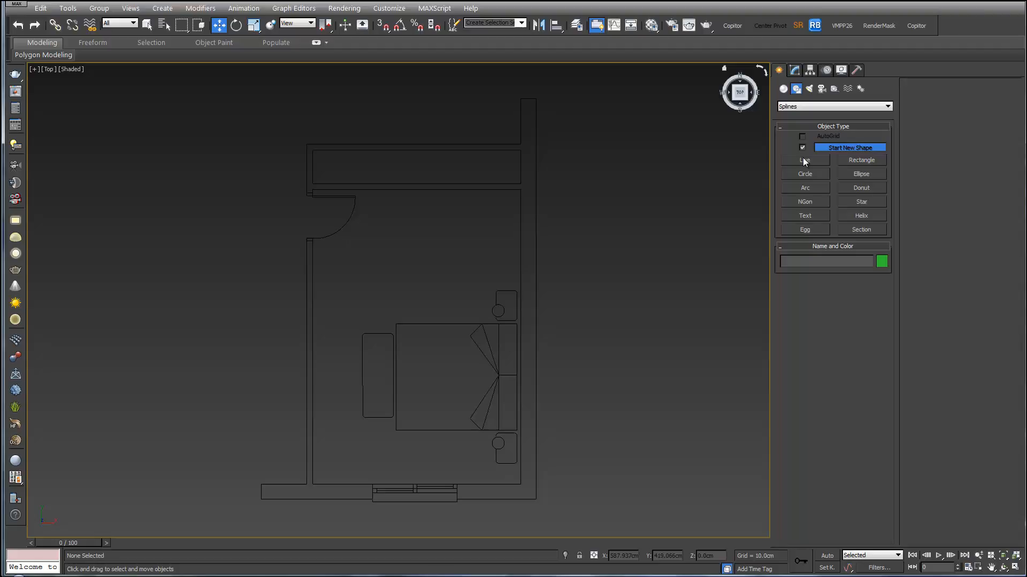
Choose the Line tool and enable Vertex snapping, including snapping to frozen objects
{"action": "left_click", "coordinate": [804, 159]}
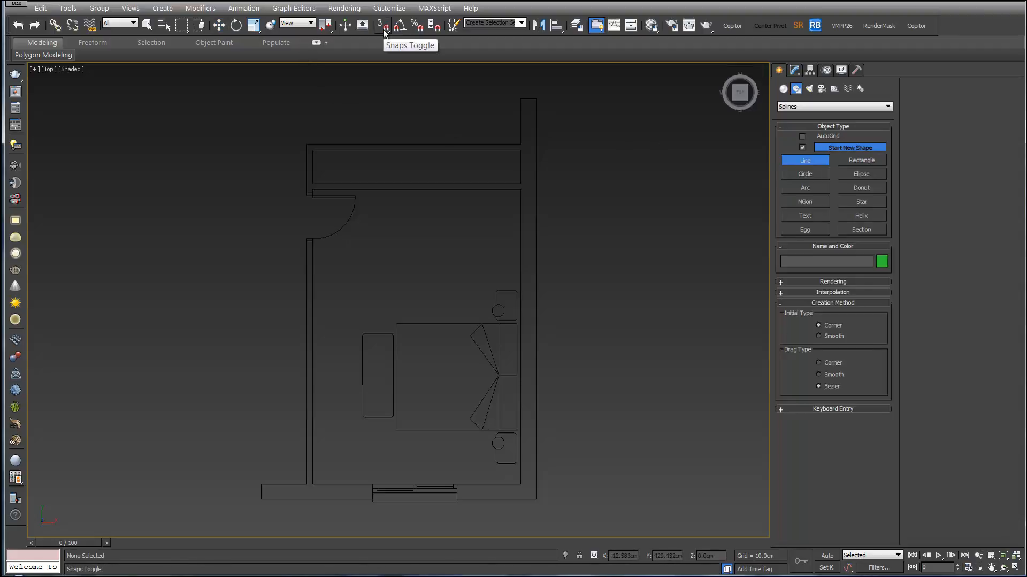
{"action": "left_click", "coordinate": [385, 24]}
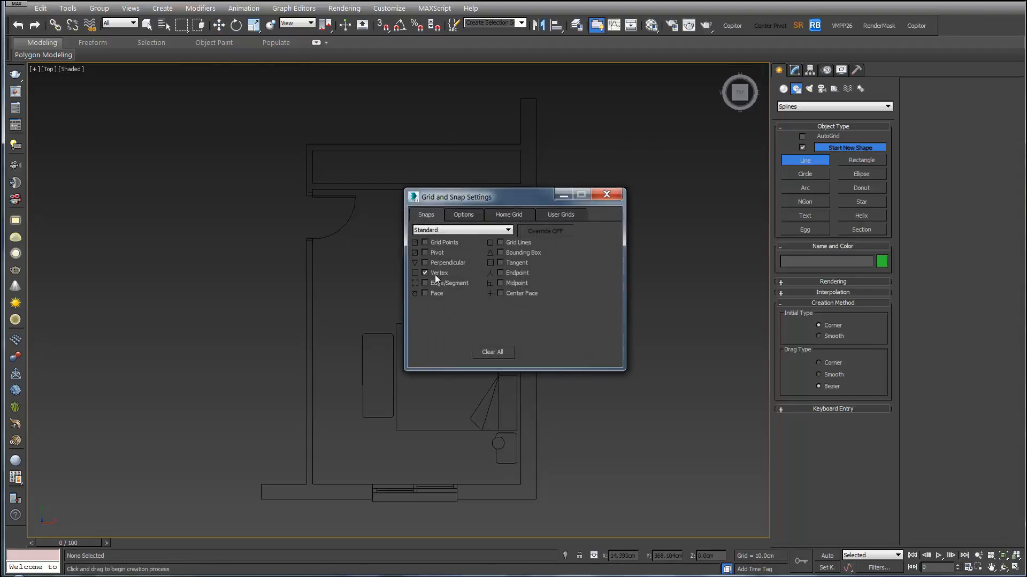
{"action": "left_click", "coordinate": [425, 273]}
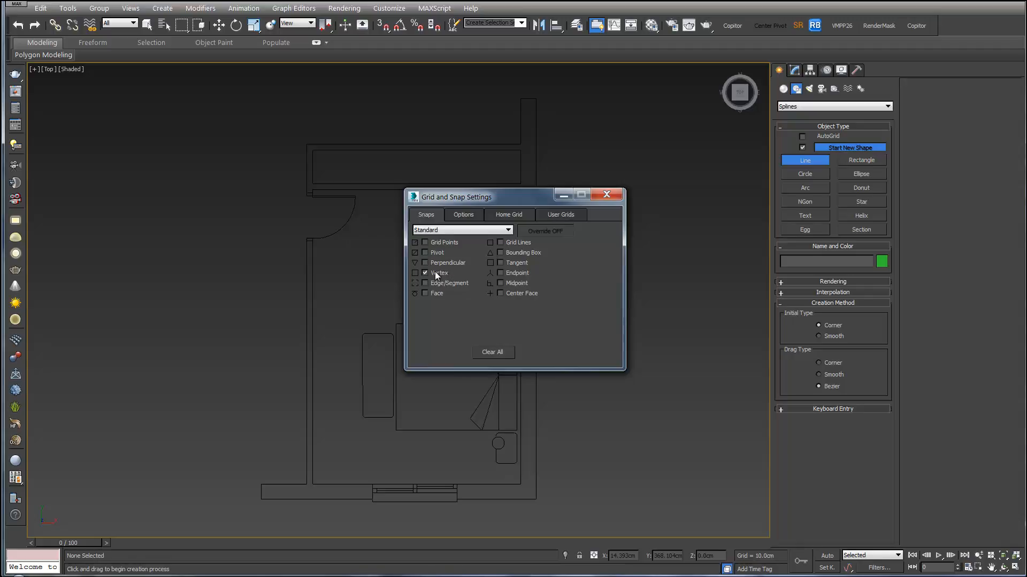
{"action": "left_click", "coordinate": [462, 214]}
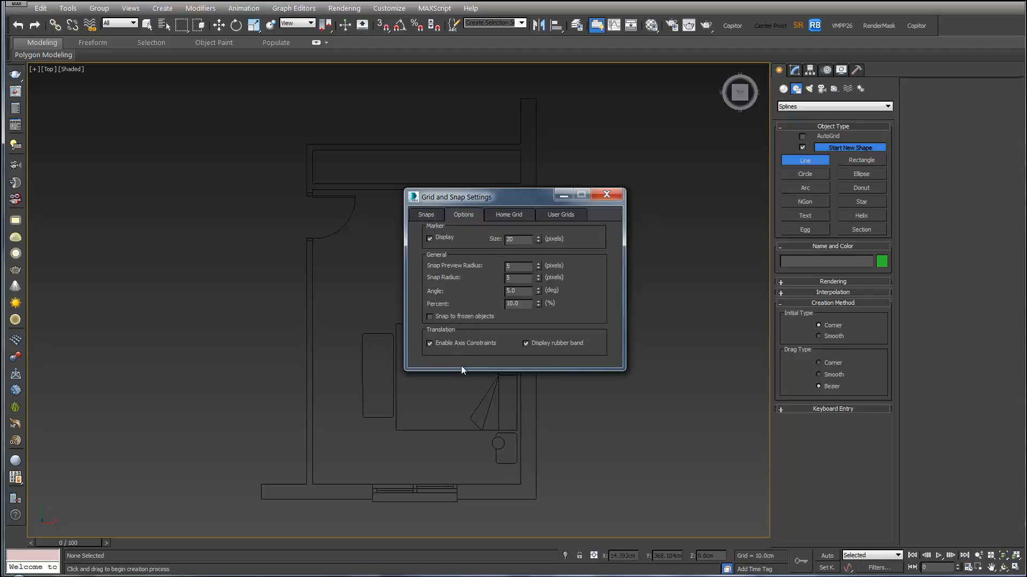
{"action": "left_click", "coordinate": [430, 316]}
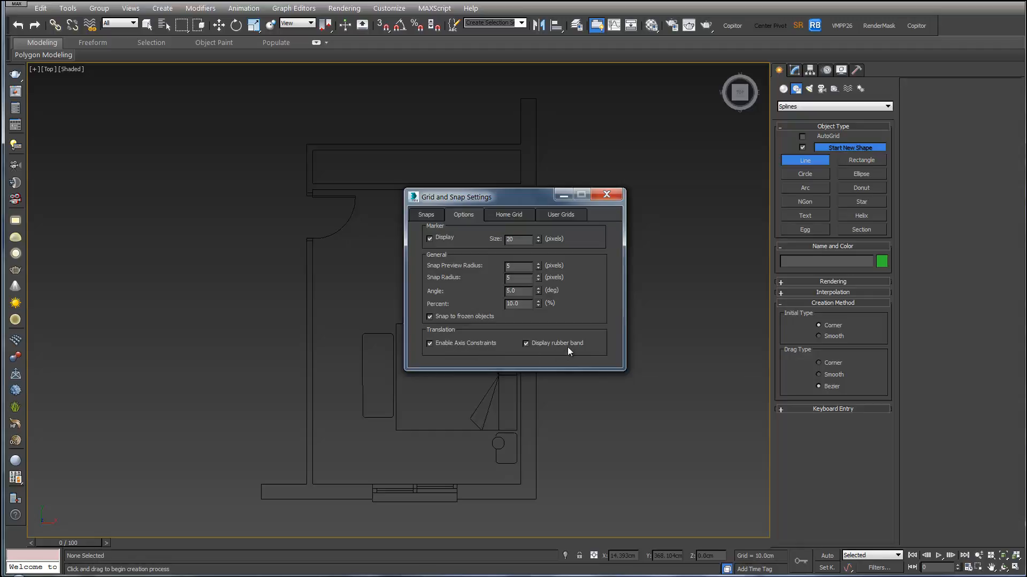
{"action": "left_click", "coordinate": [605, 194]}
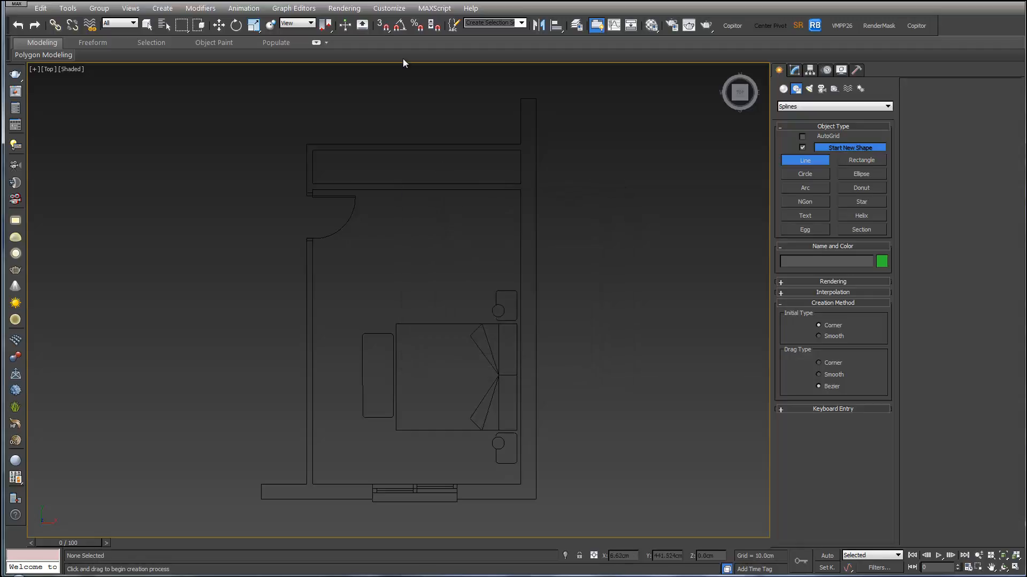
{"action": "left_click", "coordinate": [380, 25]}
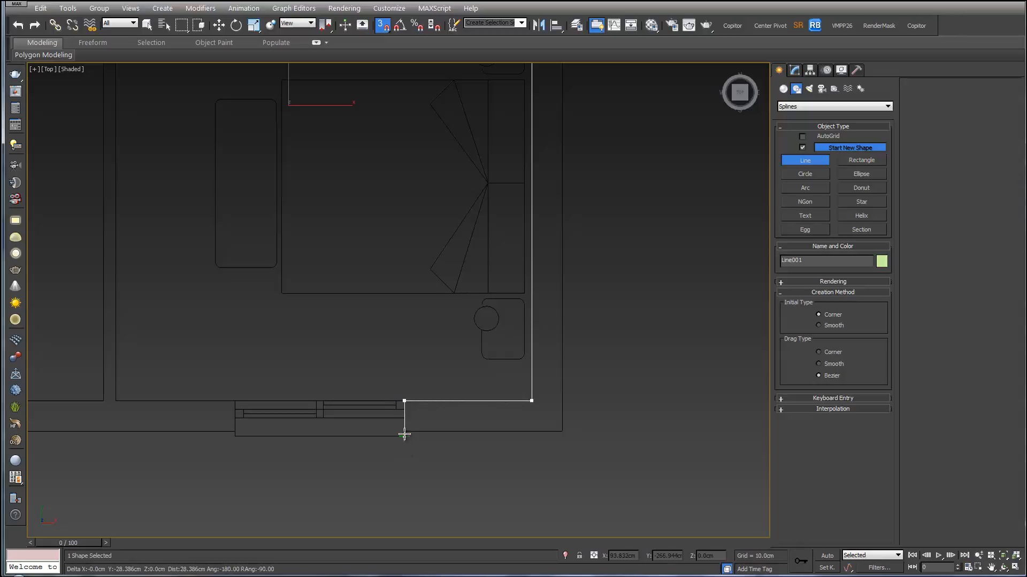
Snap wall corners at the window edges and near the door, then close the wall outline spline
{"action": "left_click", "coordinate": [562, 428]}
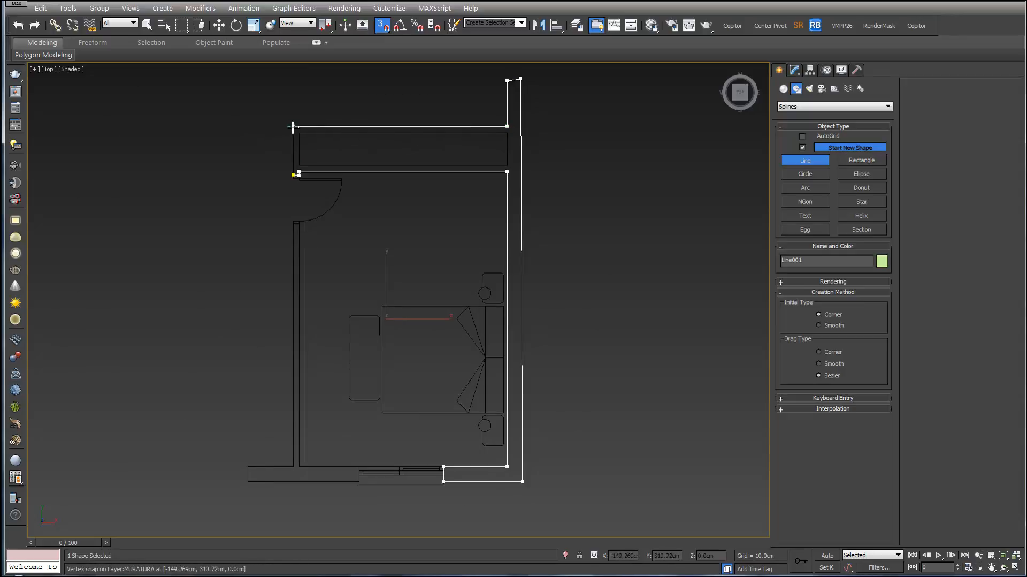
{"action": "left_click", "coordinate": [293, 173]}
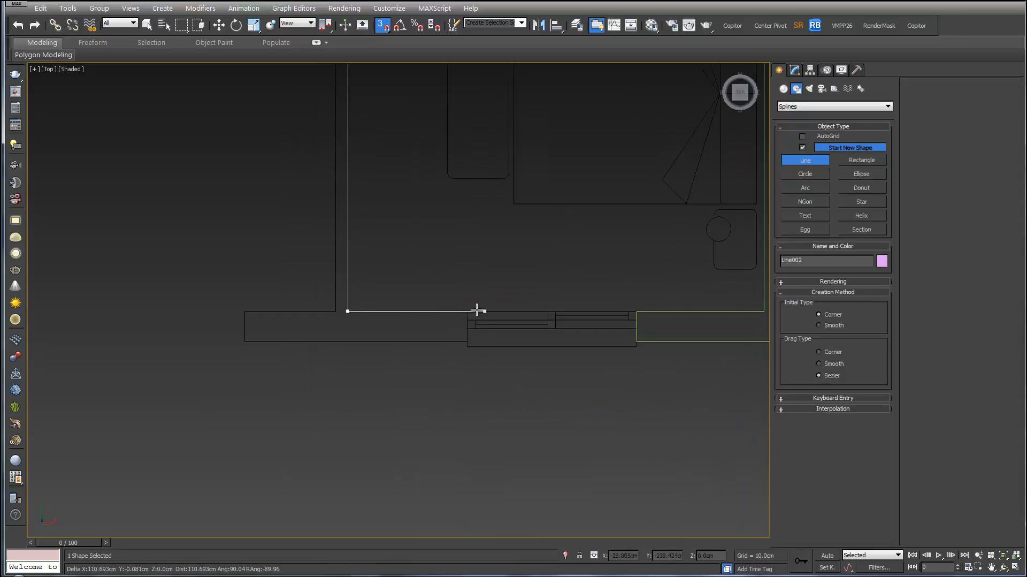
{"action": "left_click", "coordinate": [218, 349]}
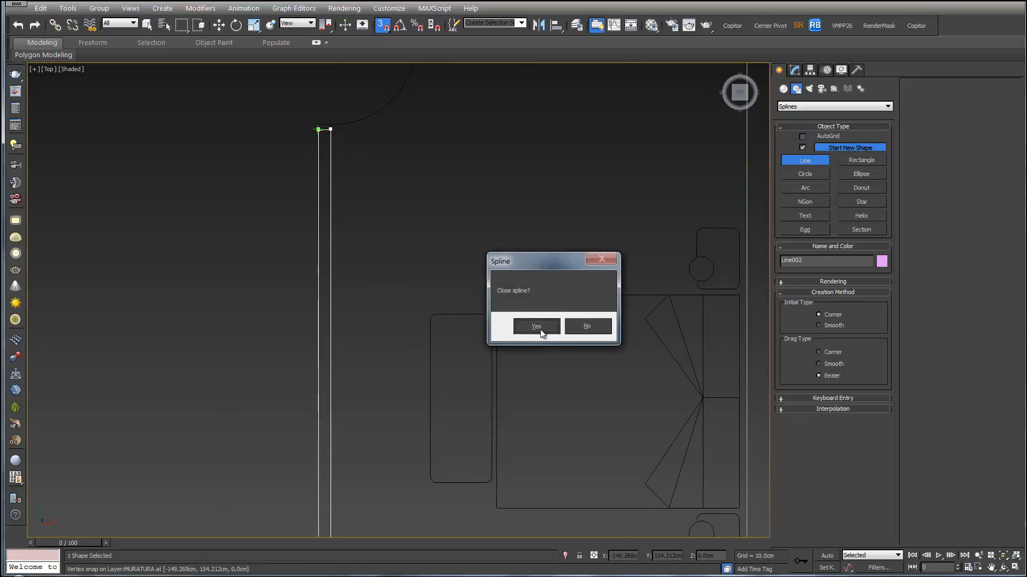
{"action": "left_click", "coordinate": [535, 325]}
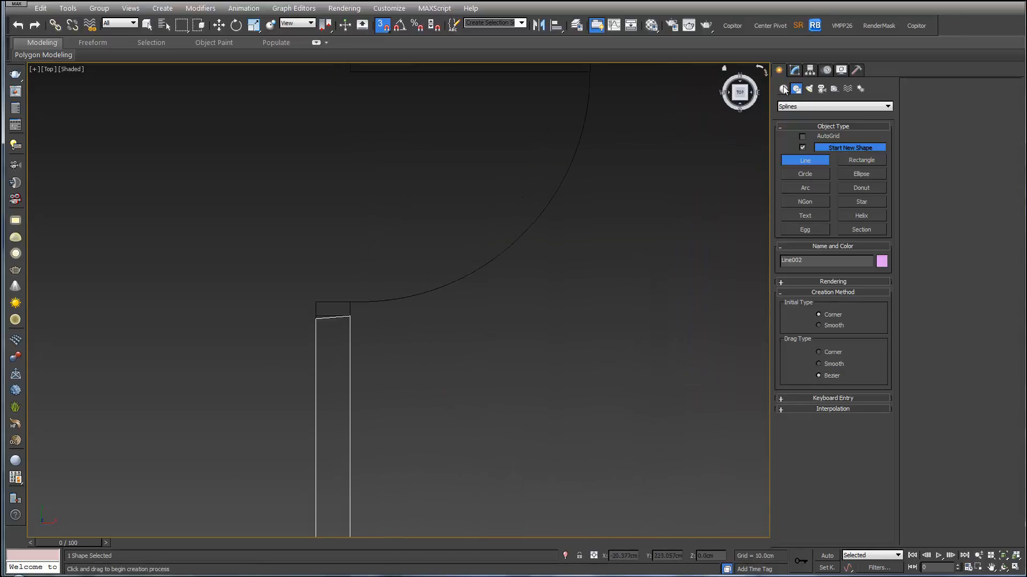
{"action": "left_click", "coordinate": [793, 70]}
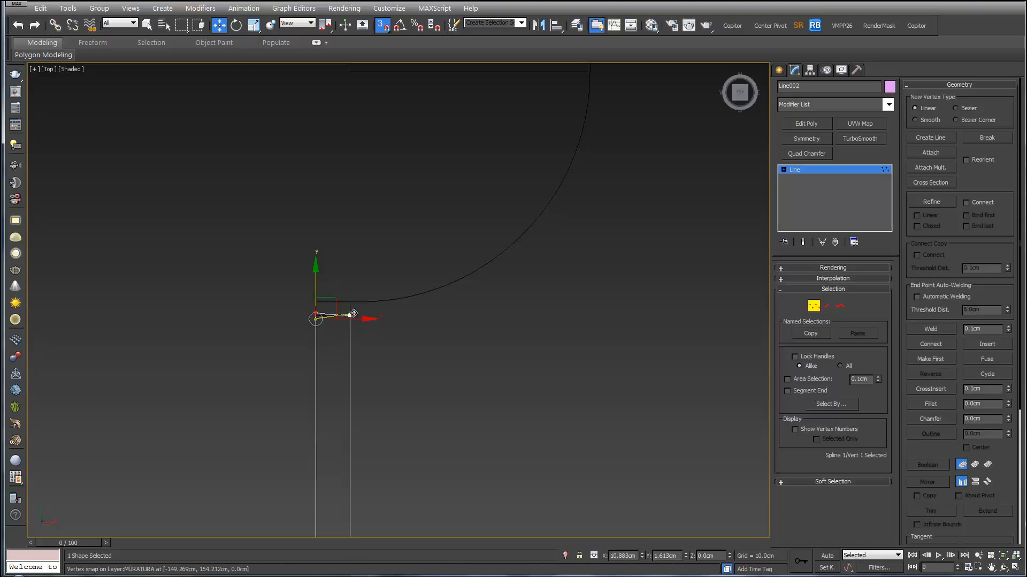
{"action": "left_click_drag", "start_coordinate": [354, 312], "coordinate": [349, 316]}
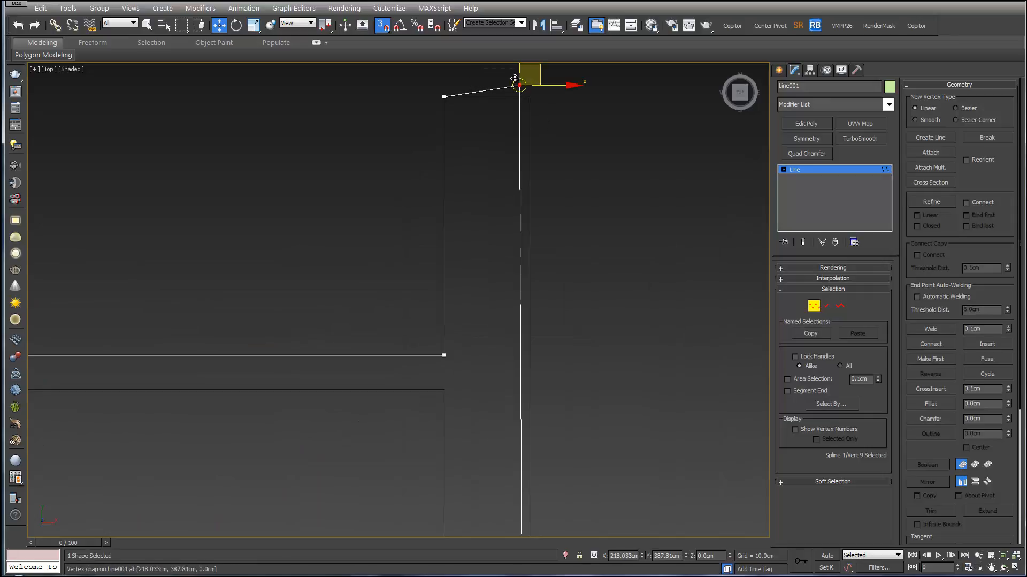
{"action": "left_click_drag", "start_coordinate": [516, 84], "coordinate": [411, 231]}
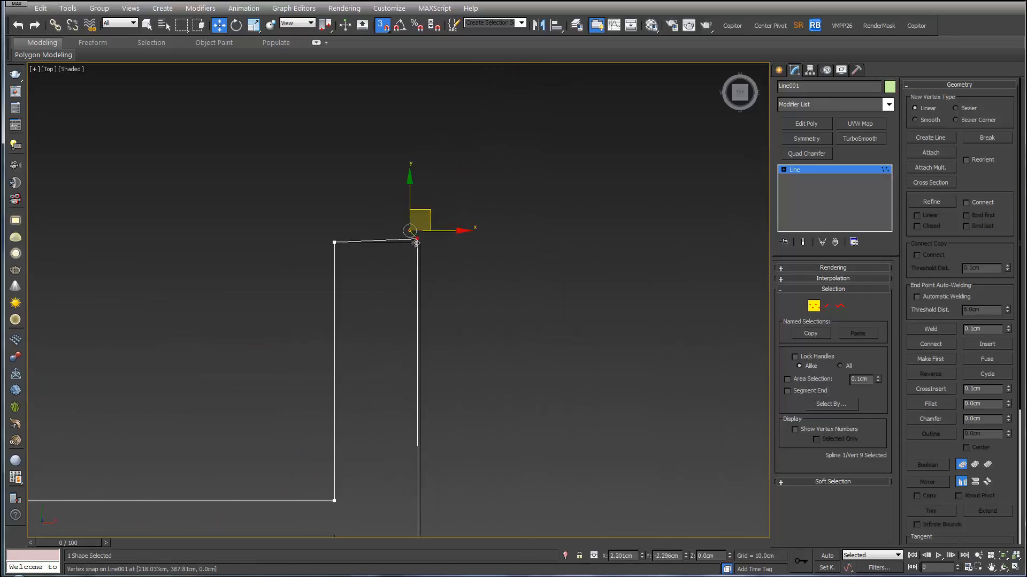
{"action": "left_click_drag", "start_coordinate": [416, 240], "coordinate": [380, 192]}
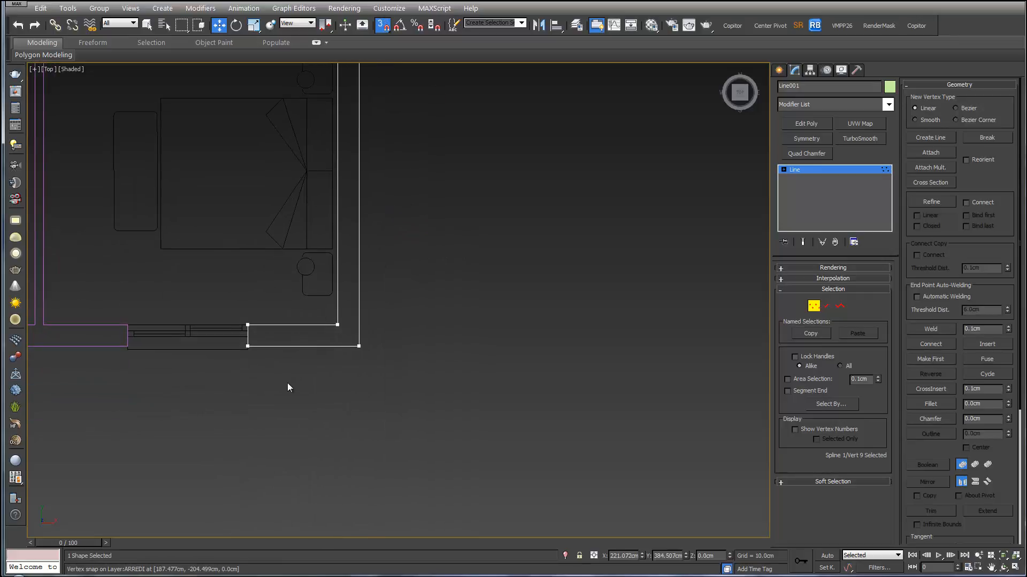
{"action": "left_click_drag", "start_coordinate": [286, 386], "coordinate": [508, 368]}
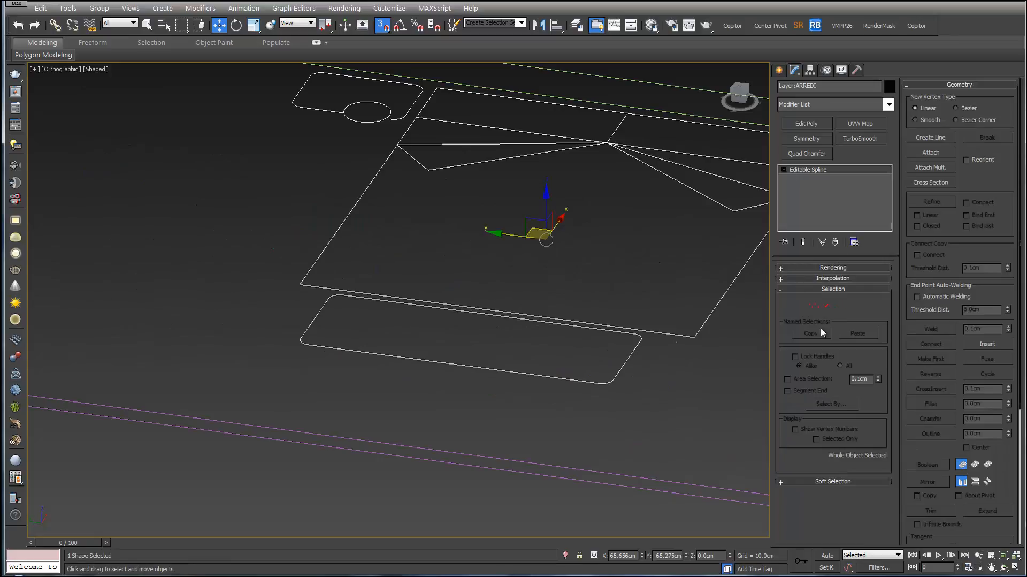
{"action": "mouse_move", "coordinate": [596, 258]}
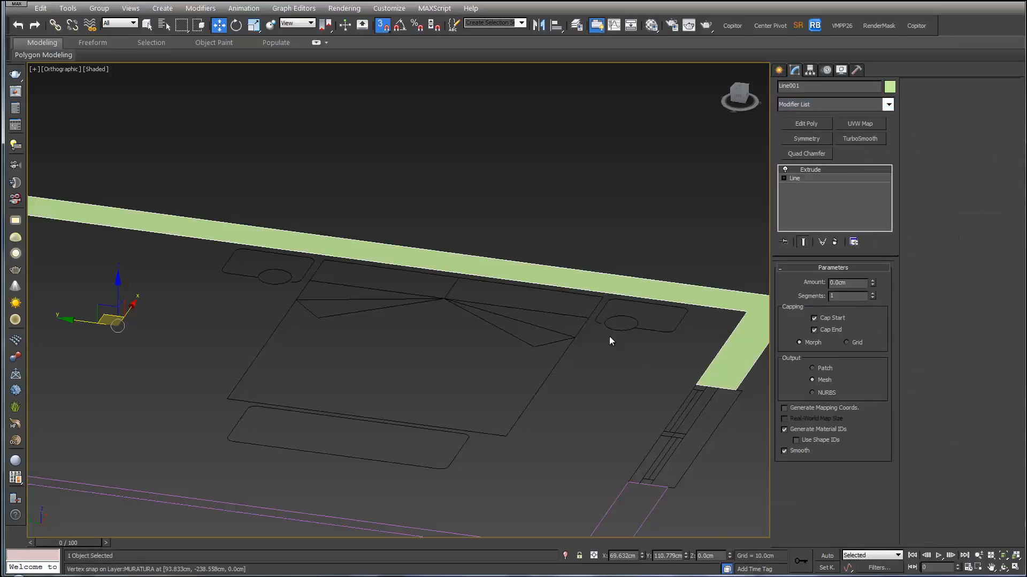
Extrude Line001 to 240 cm and add an Extrude modifier to Line002
{"action": "left_click", "coordinate": [847, 282]}
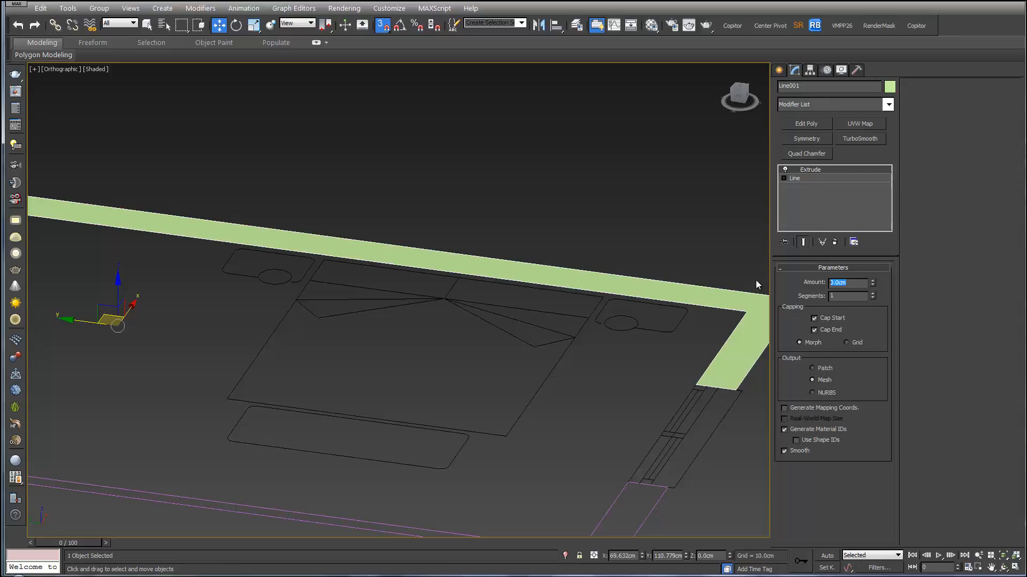
{"action": "type", "text": "240"}
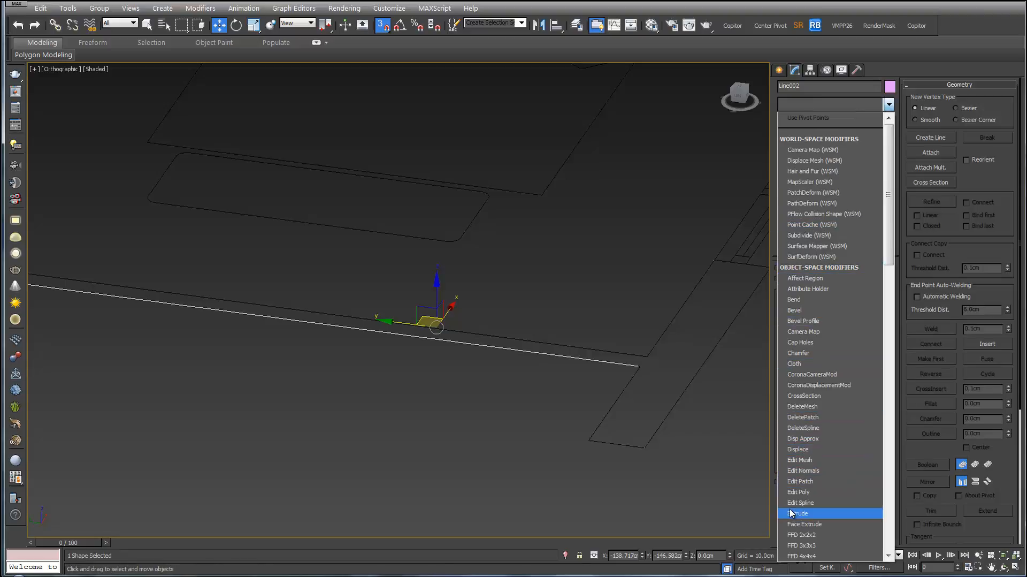
{"action": "left_click", "coordinate": [798, 513]}
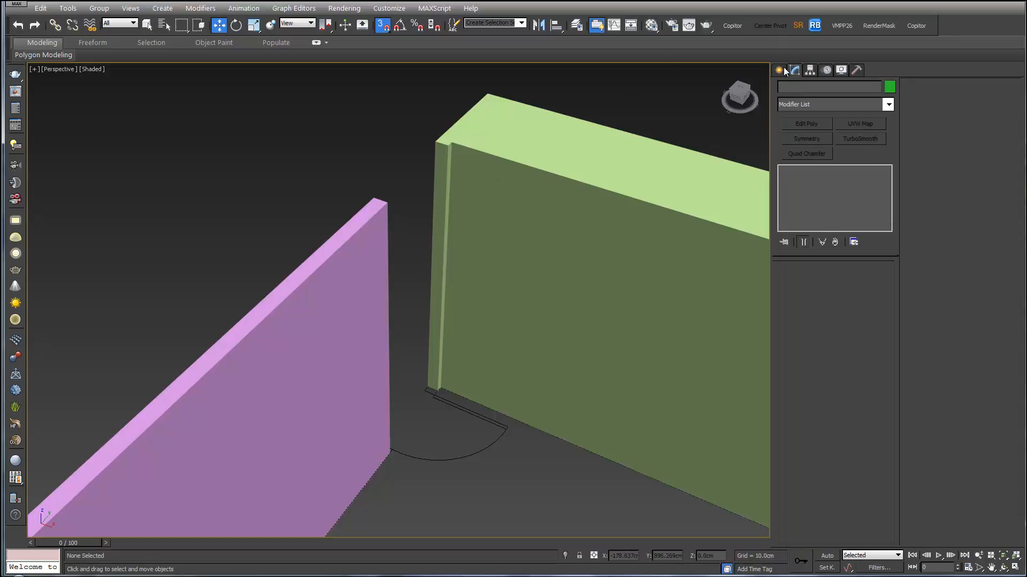
Create a box in the door gap and edit its Height to match the walls
{"action": "left_click", "coordinate": [779, 70]}
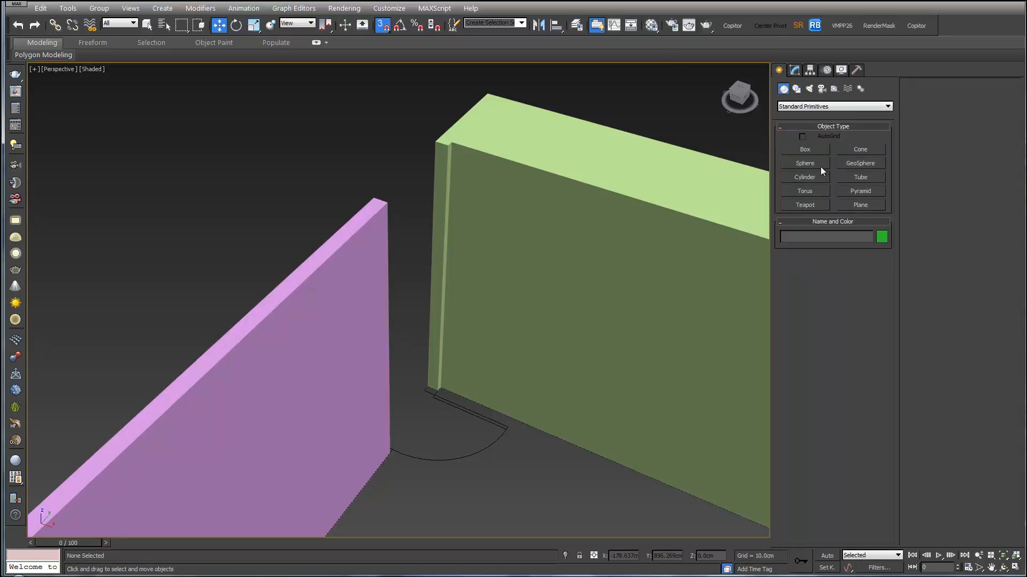
{"action": "left_click", "coordinate": [804, 149]}
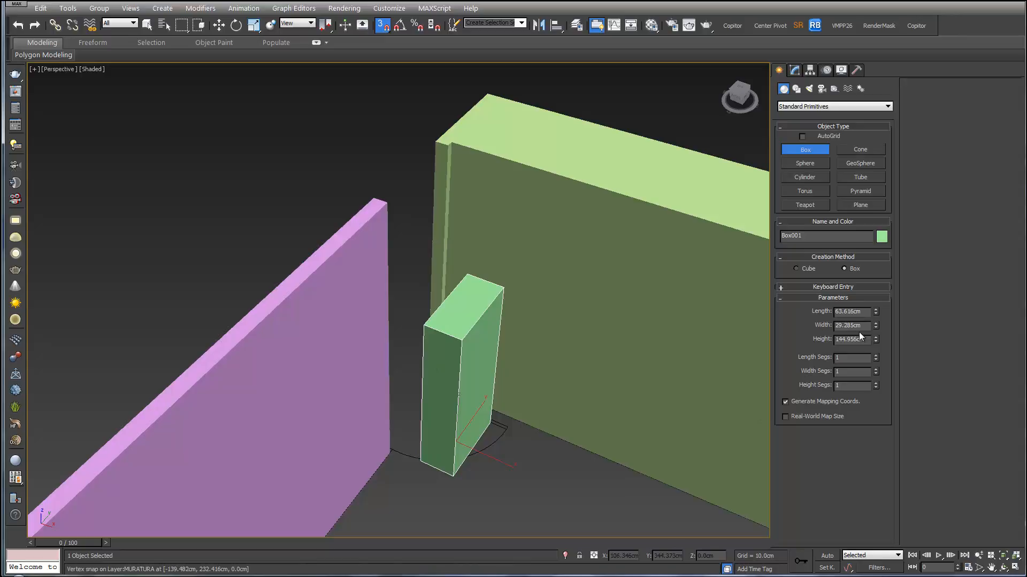
{"action": "triple_click", "coordinate": [851, 340]}
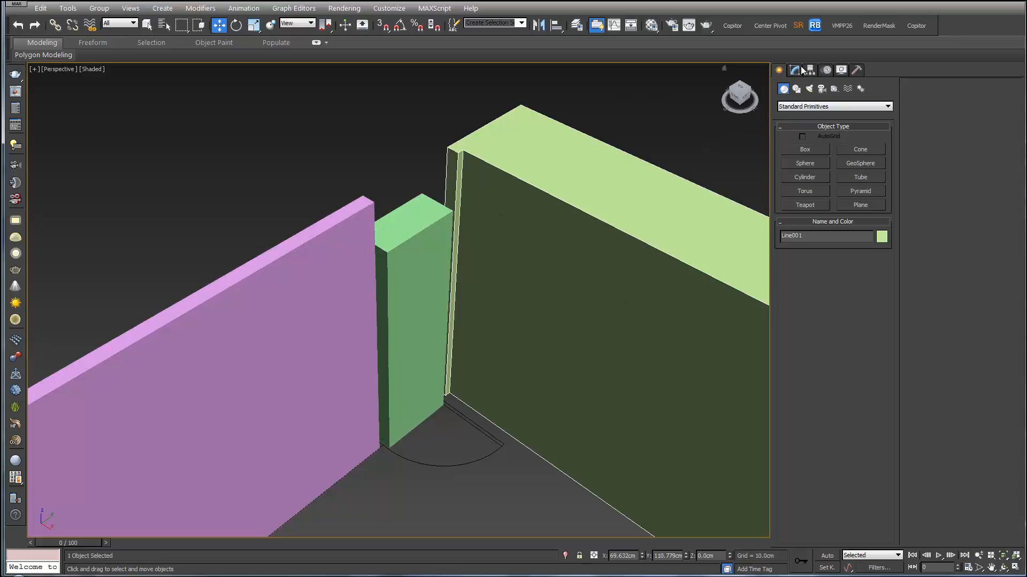
Apply Edit Poly to Line001 and attach the pink wall and Box001 to it
{"action": "left_click", "coordinate": [795, 71]}
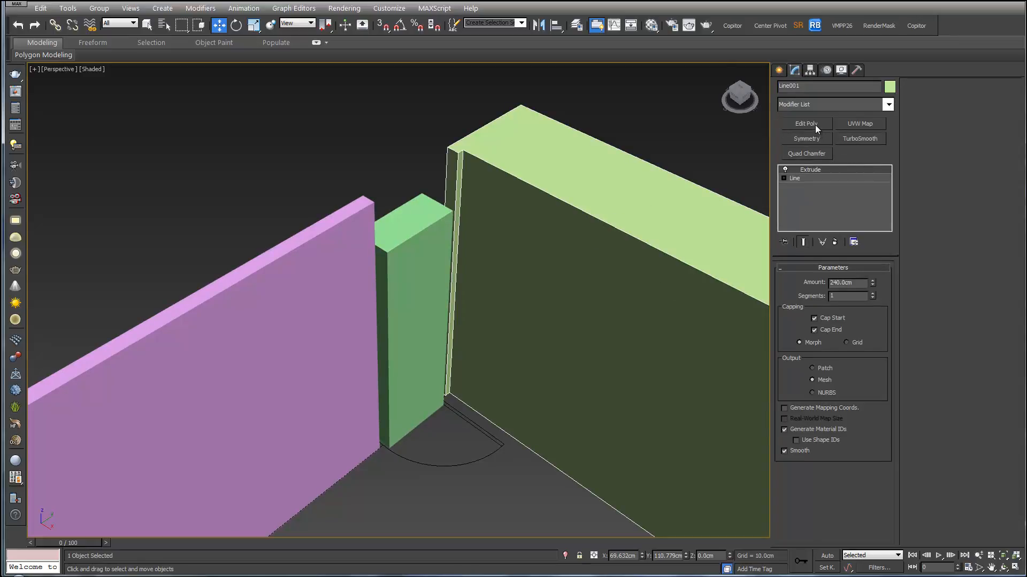
{"action": "left_click", "coordinate": [805, 123]}
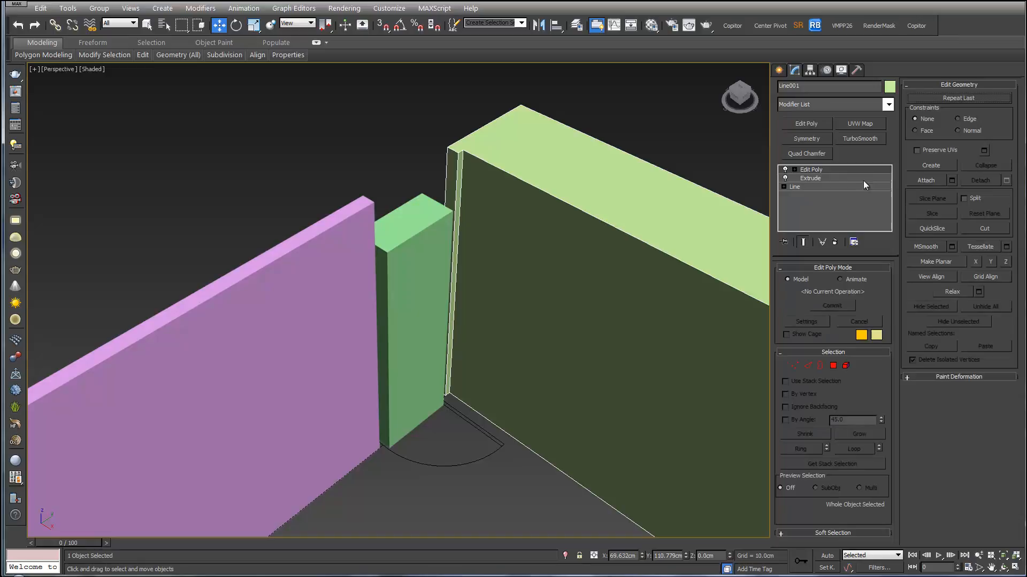
{"action": "left_click", "coordinate": [927, 180]}
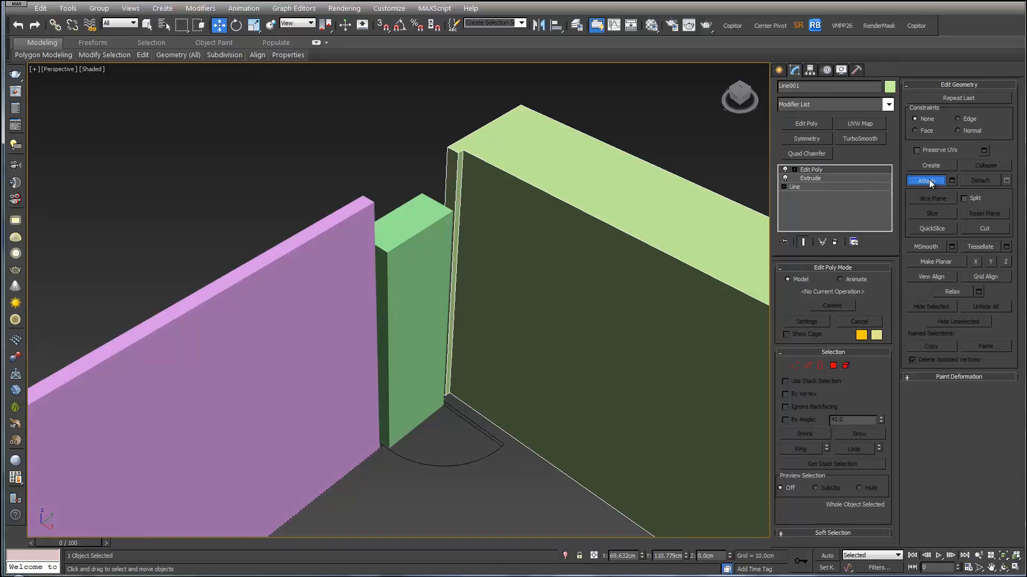
{"action": "left_click", "coordinate": [926, 179]}
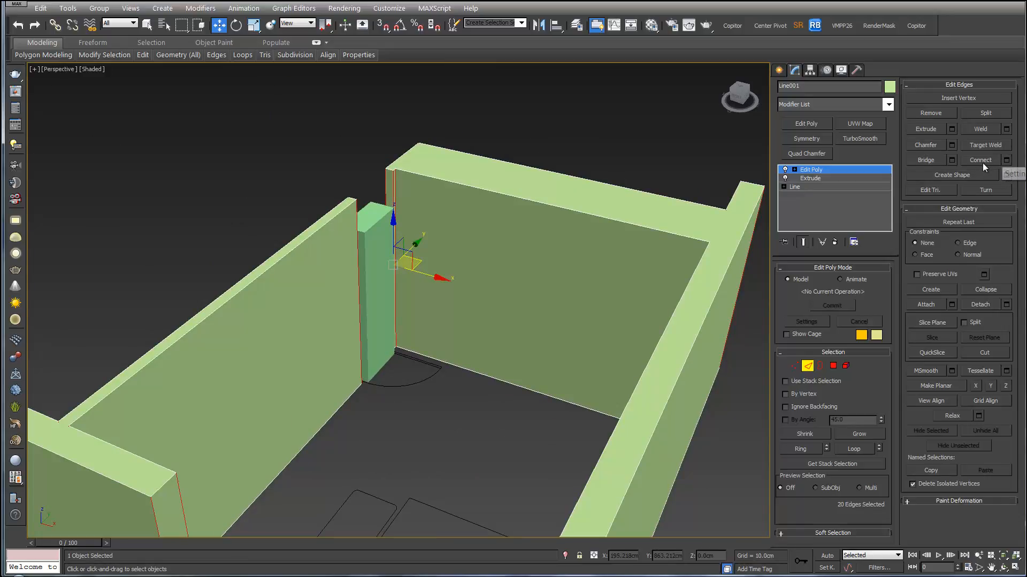
Connect the selected vertical edges with one new horizontal edge at door-head height
{"action": "left_click", "coordinate": [1007, 160]}
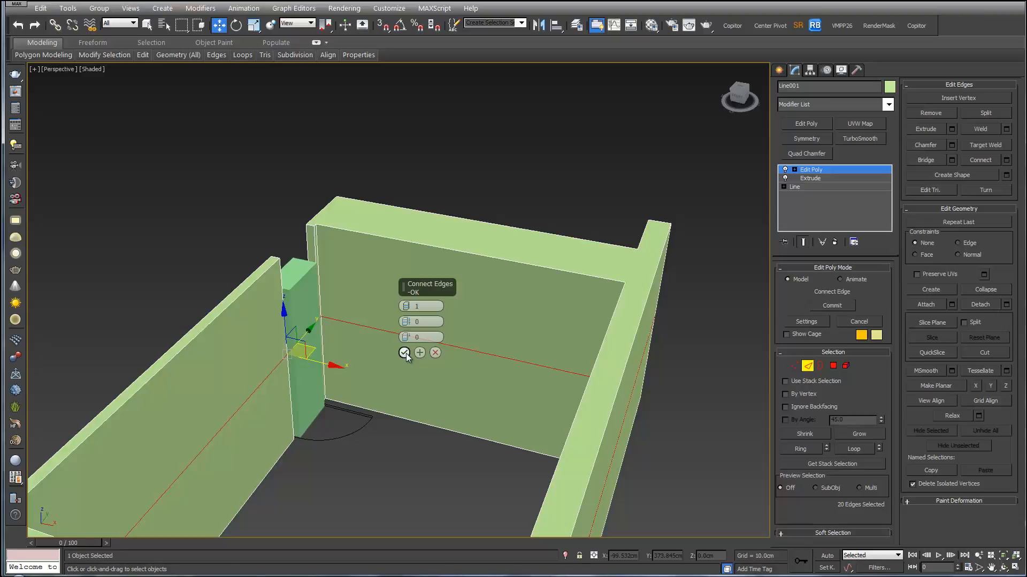
{"action": "left_click", "coordinate": [406, 352]}
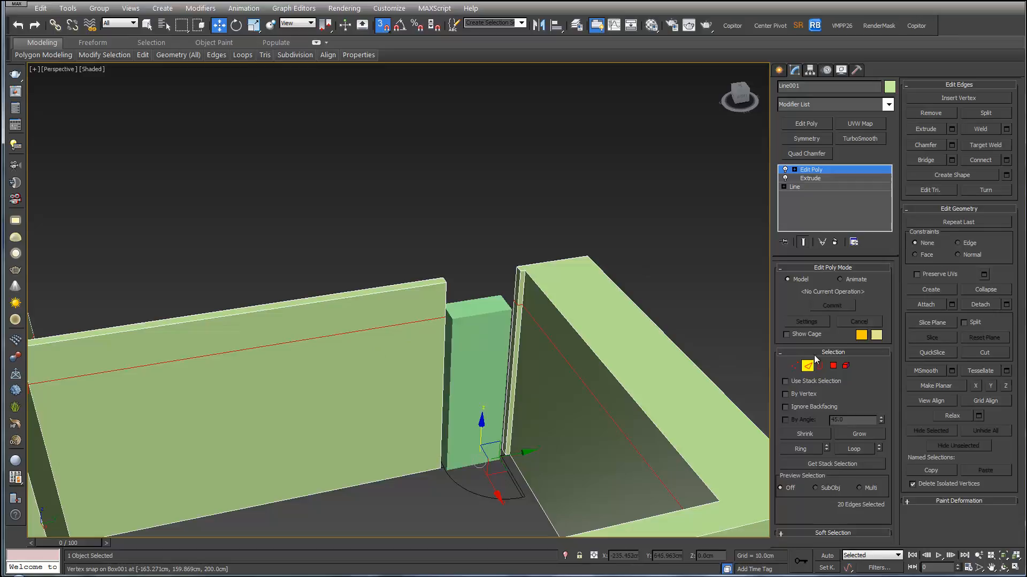
{"action": "mouse_move", "coordinate": [810, 366]}
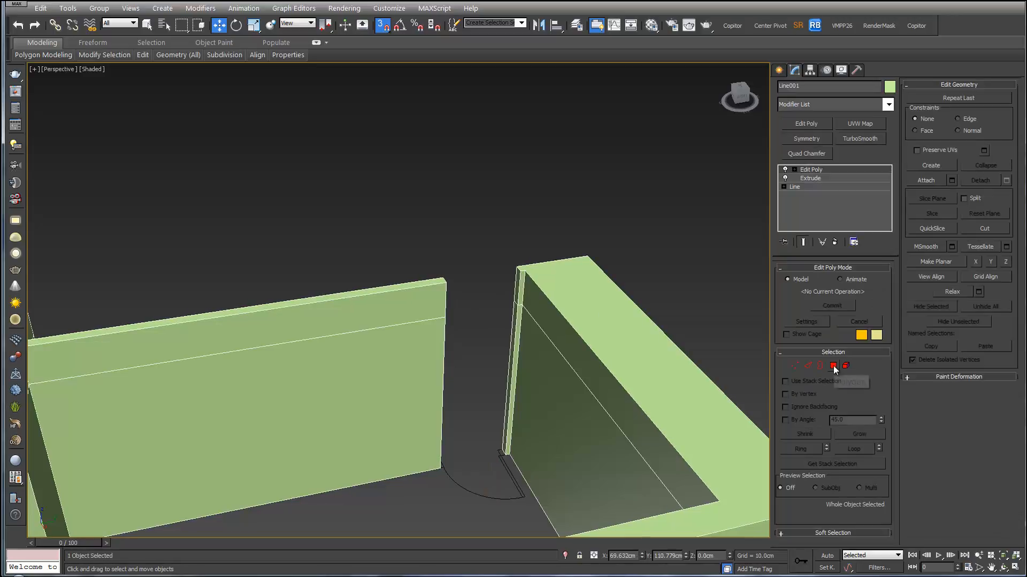
{"action": "mouse_move", "coordinate": [833, 366]}
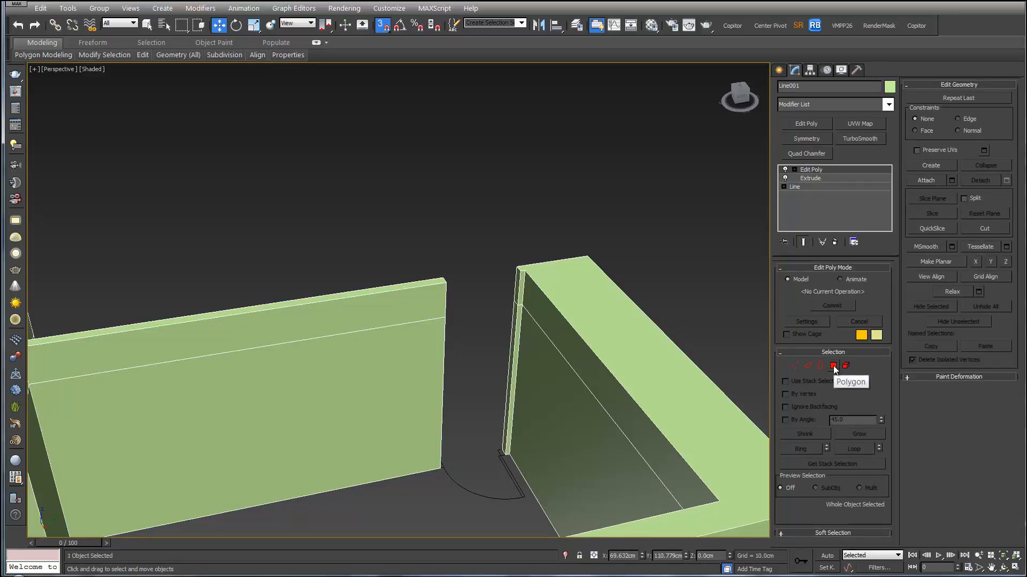
Work at Polygon then Border sub-object level on the doorway and orbit to check the opening
{"action": "left_click", "coordinate": [834, 366]}
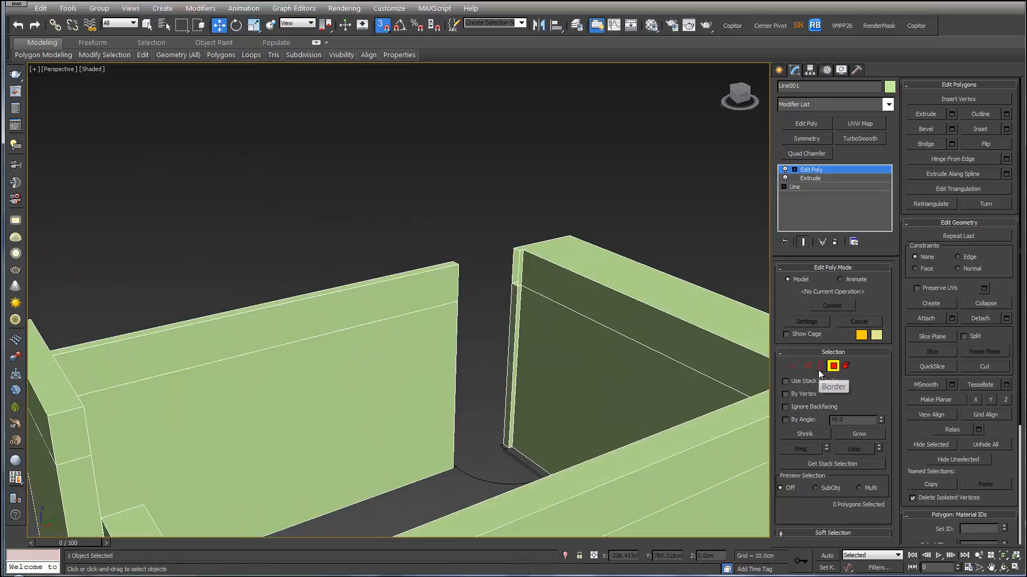
{"action": "left_click", "coordinate": [834, 365]}
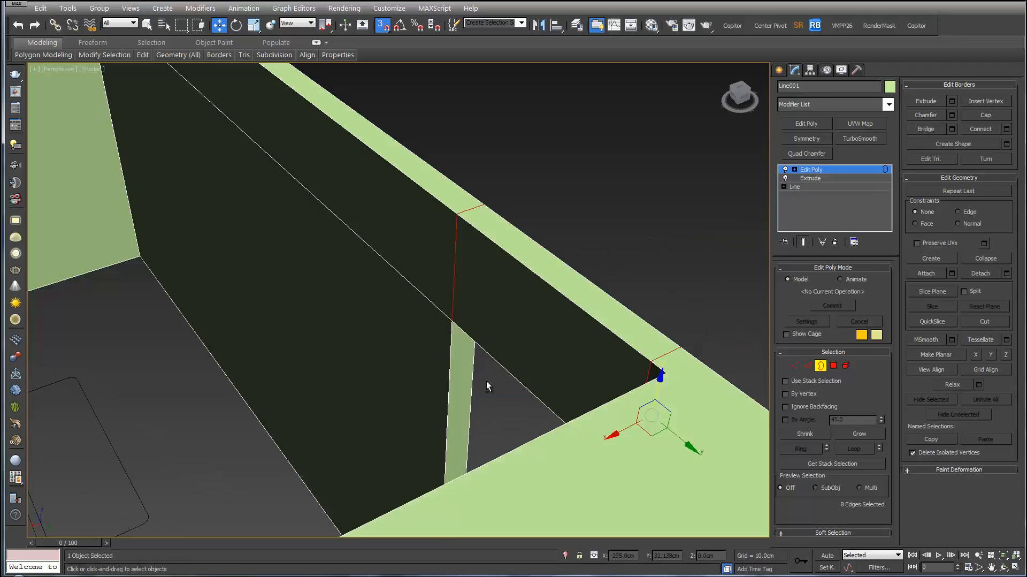
{"action": "left_click_drag", "start_coordinate": [488, 385], "coordinate": [443, 269]}
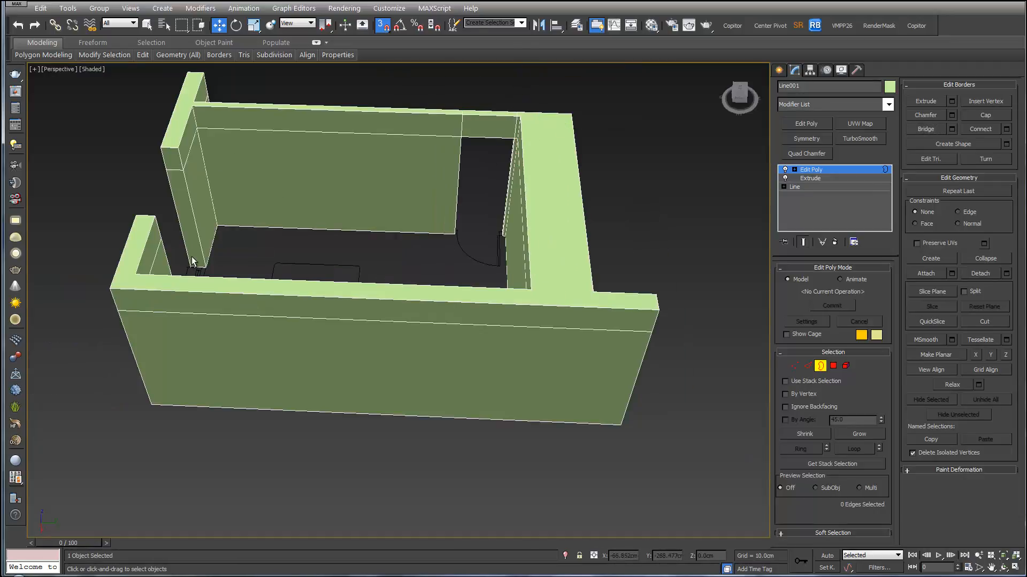
{"action": "left_click_drag", "start_coordinate": [392, 262], "coordinate": [463, 346]}
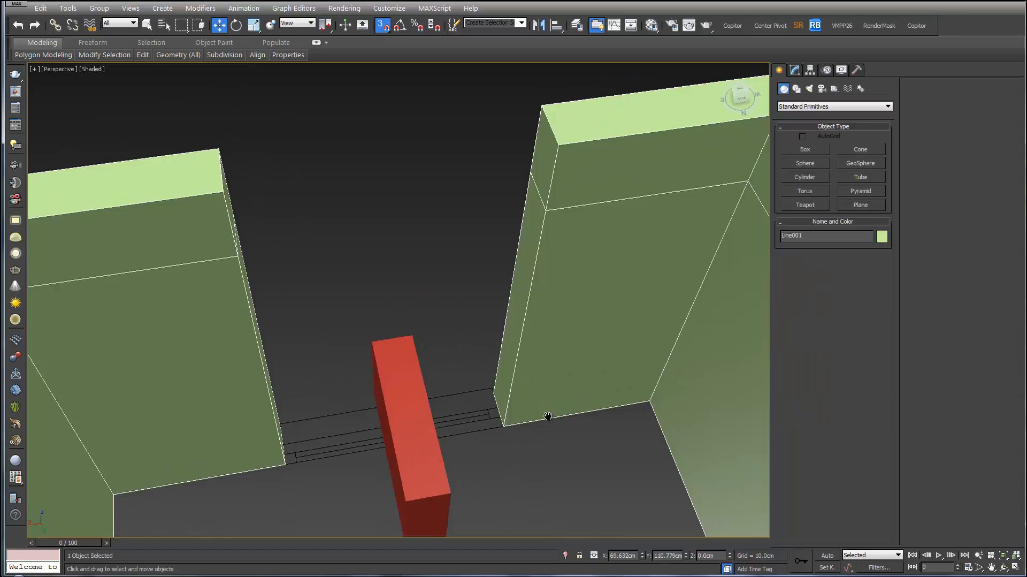
Switch to the Modify panel to reopen the combined wall object for editing
{"action": "left_click", "coordinate": [795, 71]}
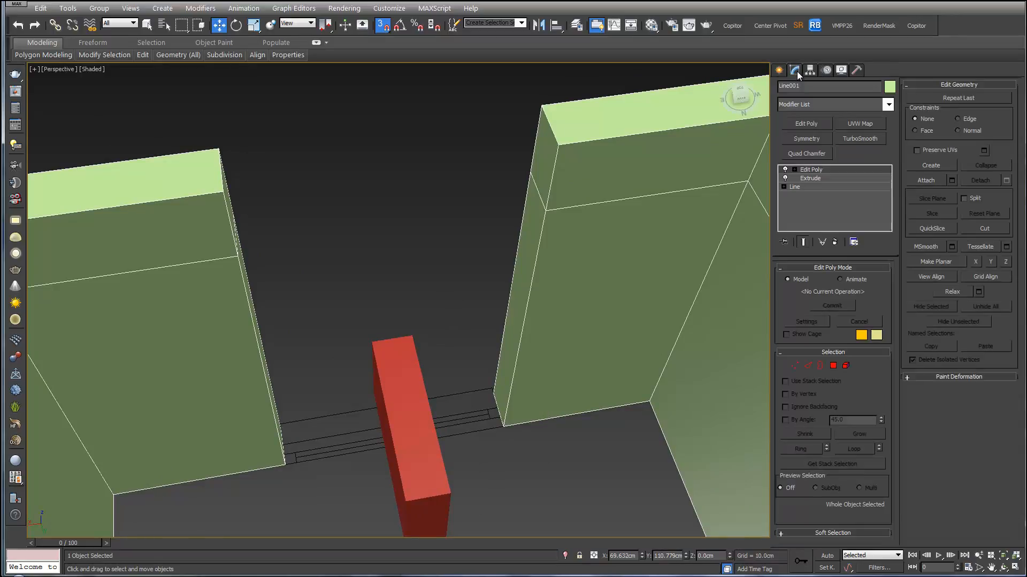
{"action": "mouse_move", "coordinate": [833, 366]}
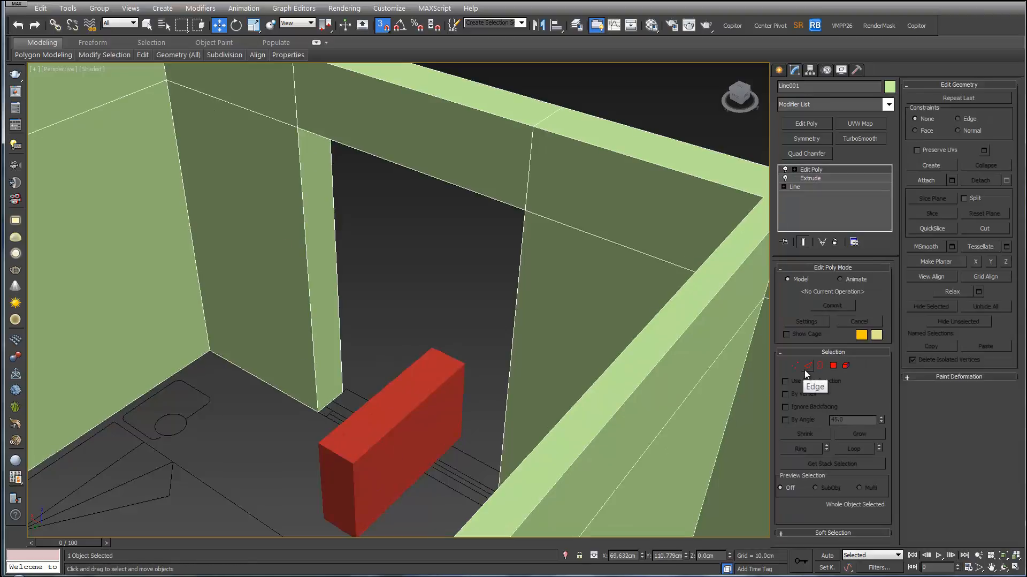
Select the edges across both wall openings and activate Move on them via the quad menu
{"action": "left_click", "coordinate": [807, 365]}
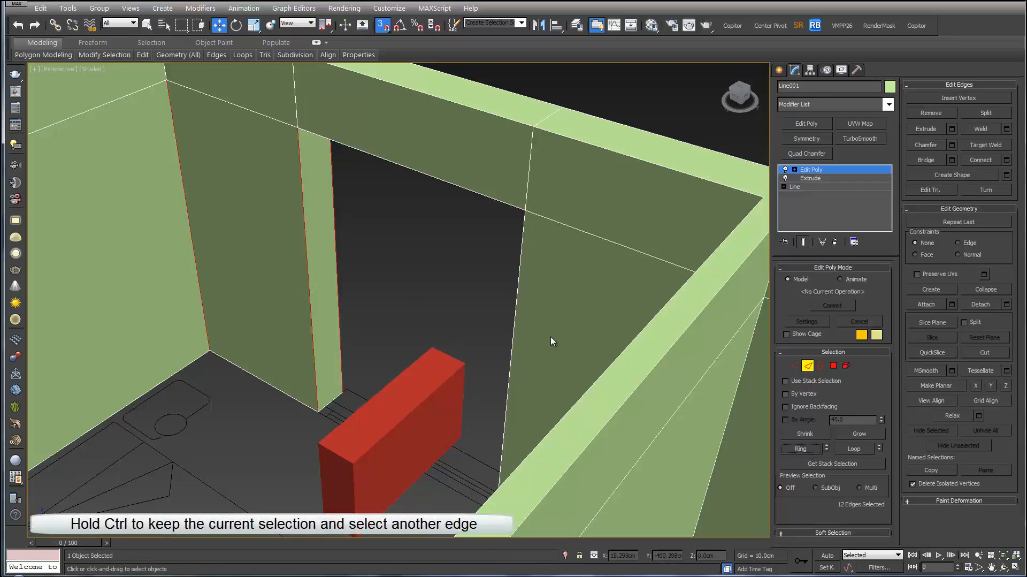
{"action": "left_click_drag", "start_coordinate": [552, 341], "coordinate": [576, 283]}
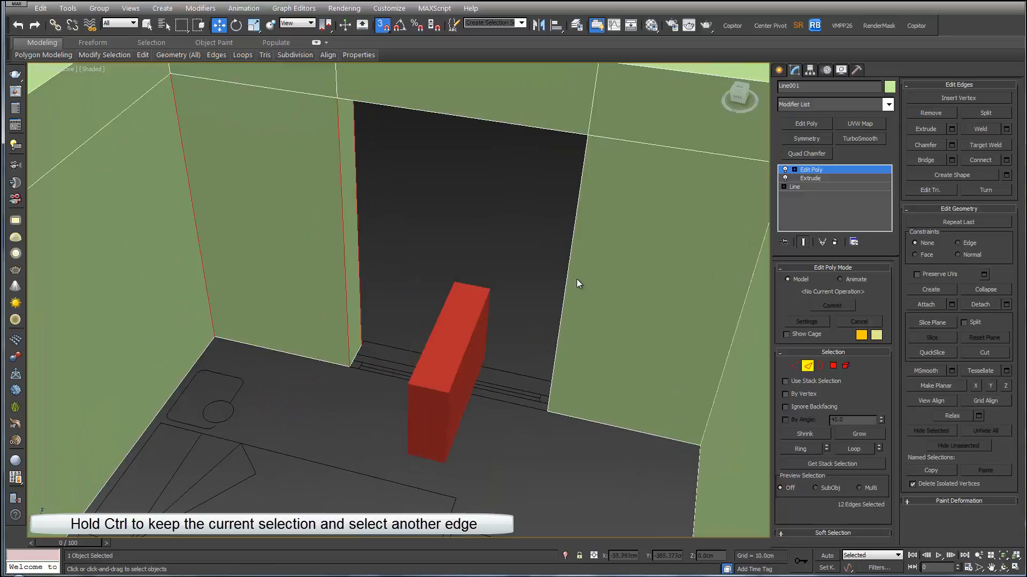
{"action": "left_click", "coordinate": [801, 448]}
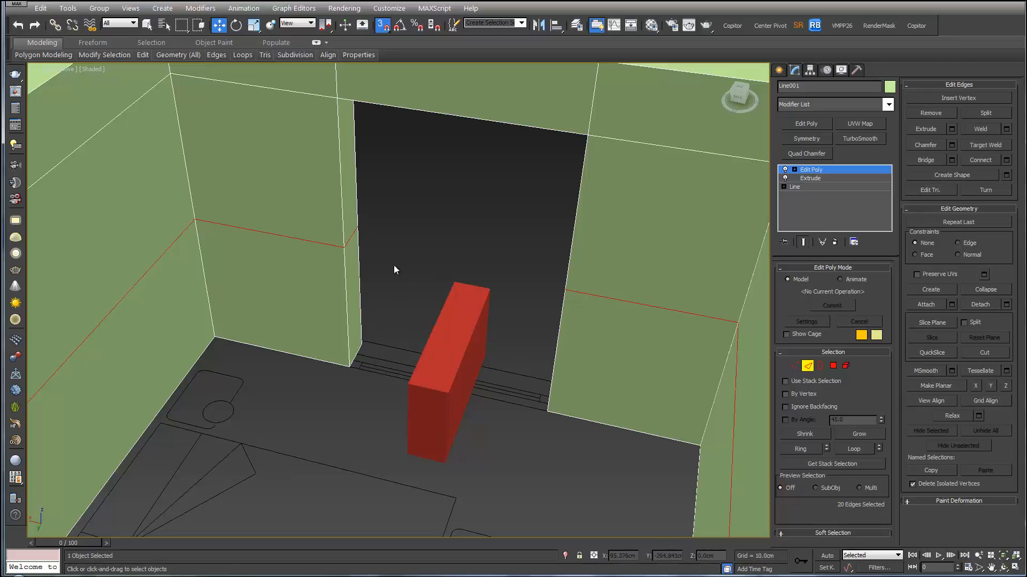
{"action": "right_click", "coordinate": [394, 269]}
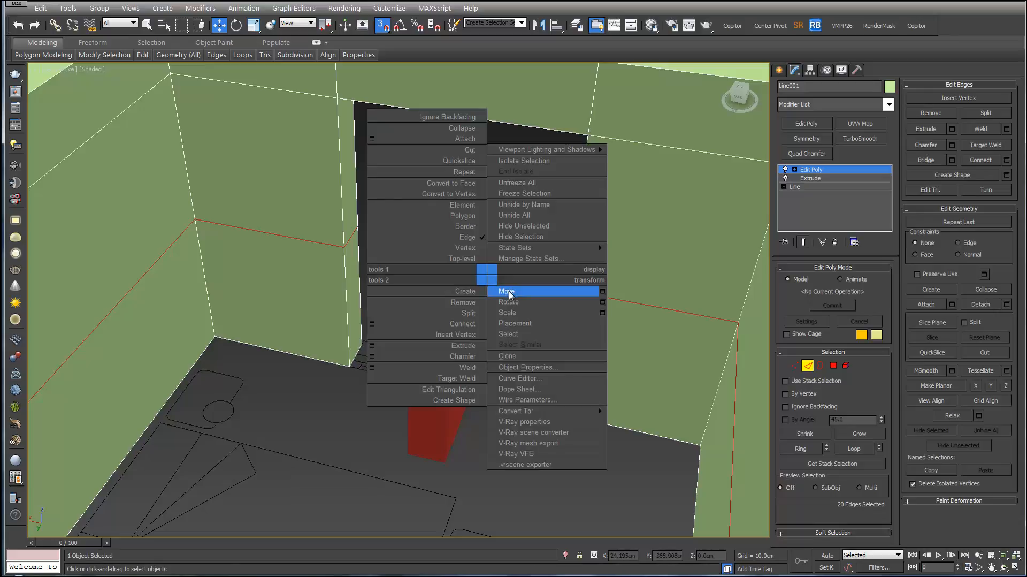
{"action": "mouse_move", "coordinate": [538, 319]}
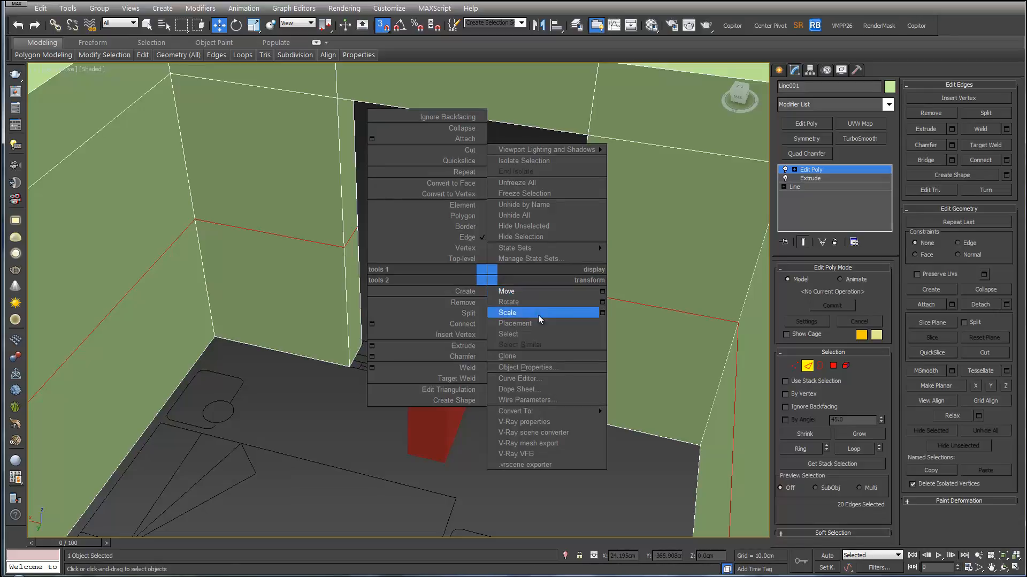
{"action": "mouse_move", "coordinate": [540, 291]}
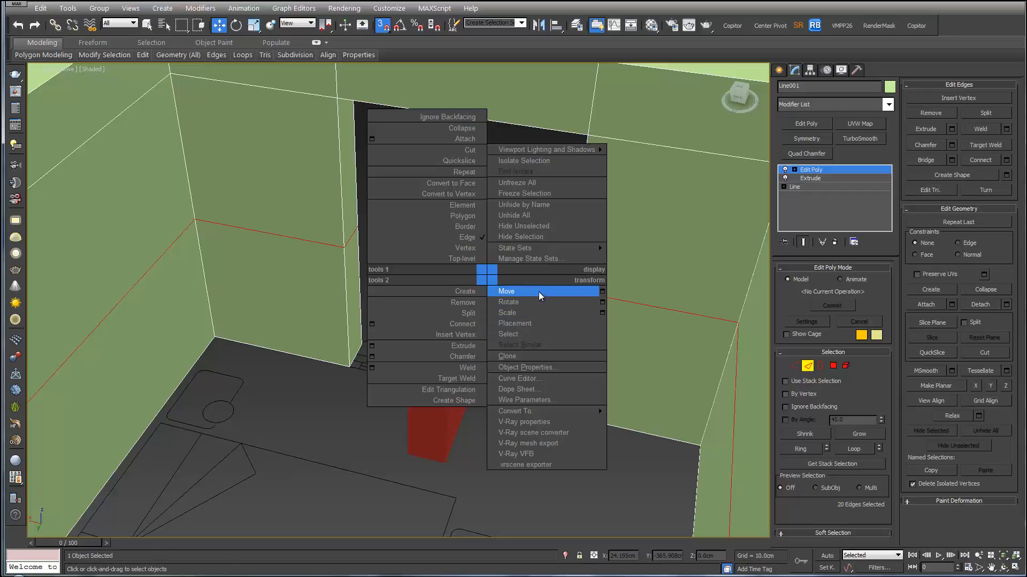
{"action": "mouse_move", "coordinate": [540, 333]}
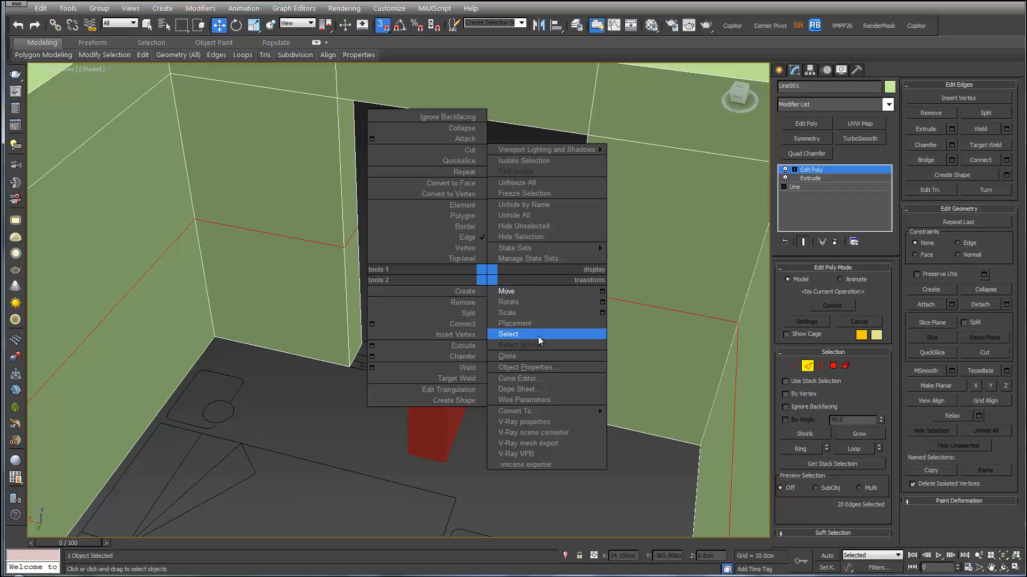
{"action": "mouse_move", "coordinate": [530, 291]}
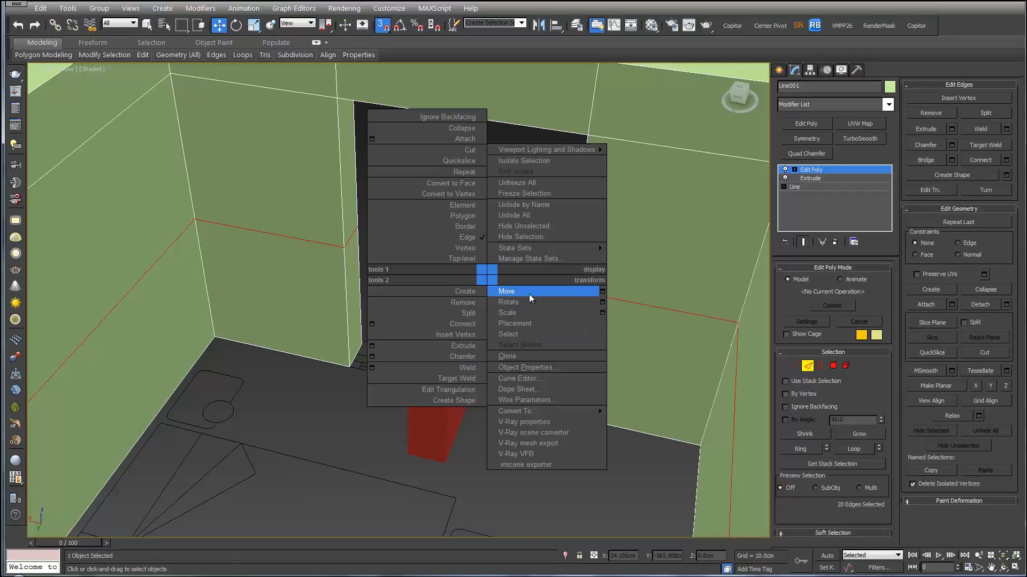
{"action": "left_click", "coordinate": [506, 290]}
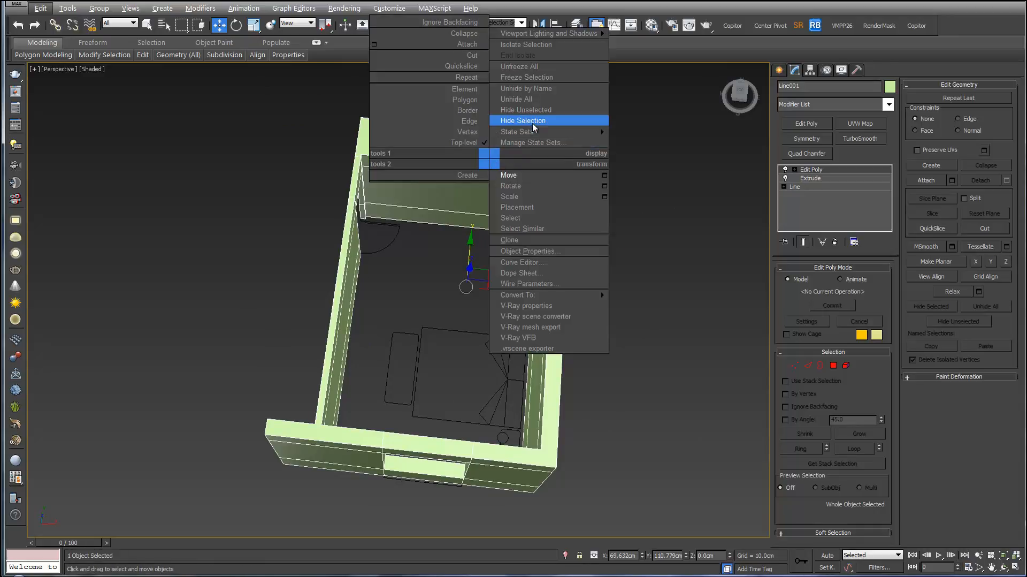
Hide the walls, view the plan from the top, and go to Create > Shapes for a new Line
{"action": "left_click", "coordinate": [522, 120]}
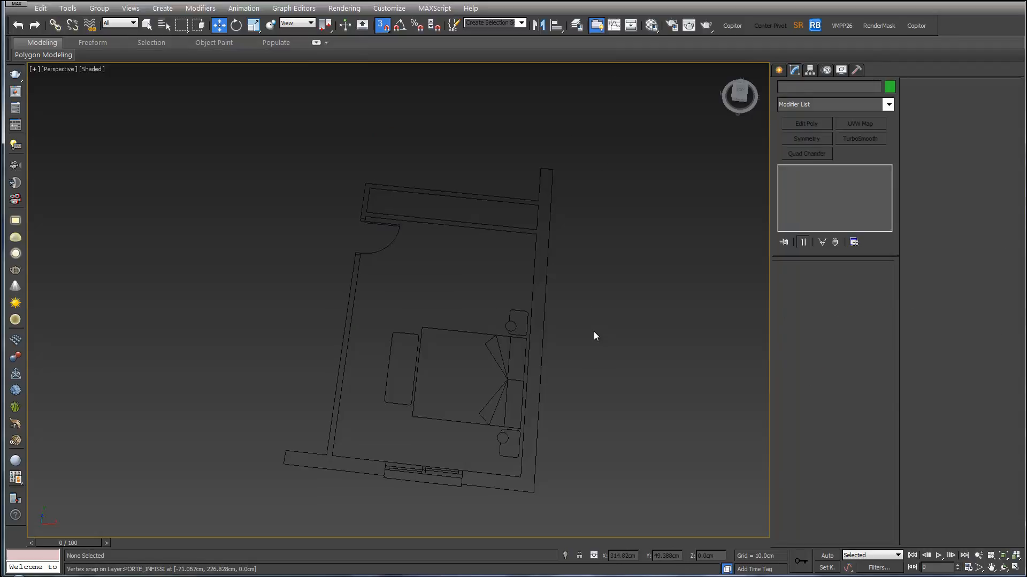
{"action": "key", "text": "t"}
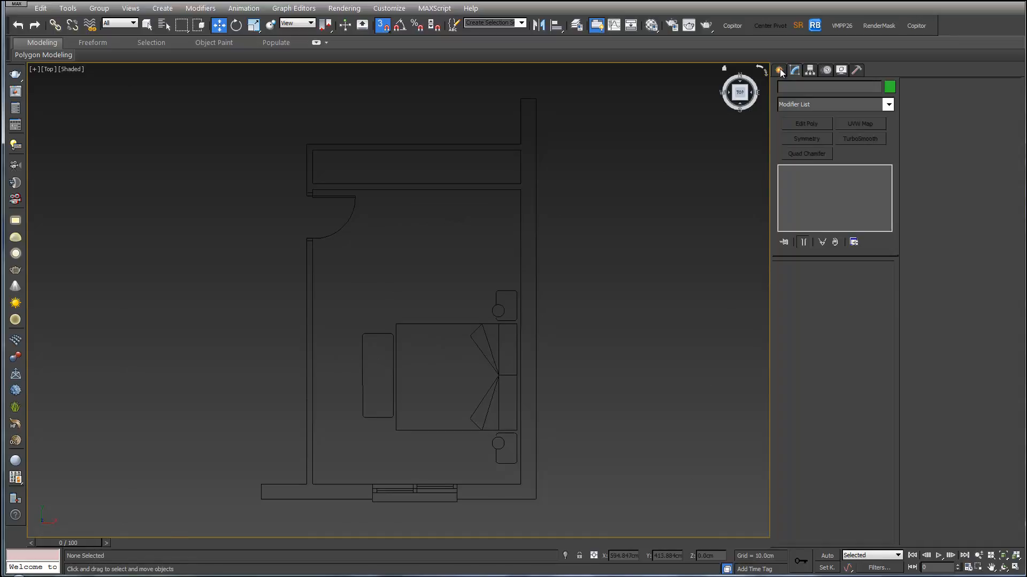
{"action": "left_click", "coordinate": [780, 70]}
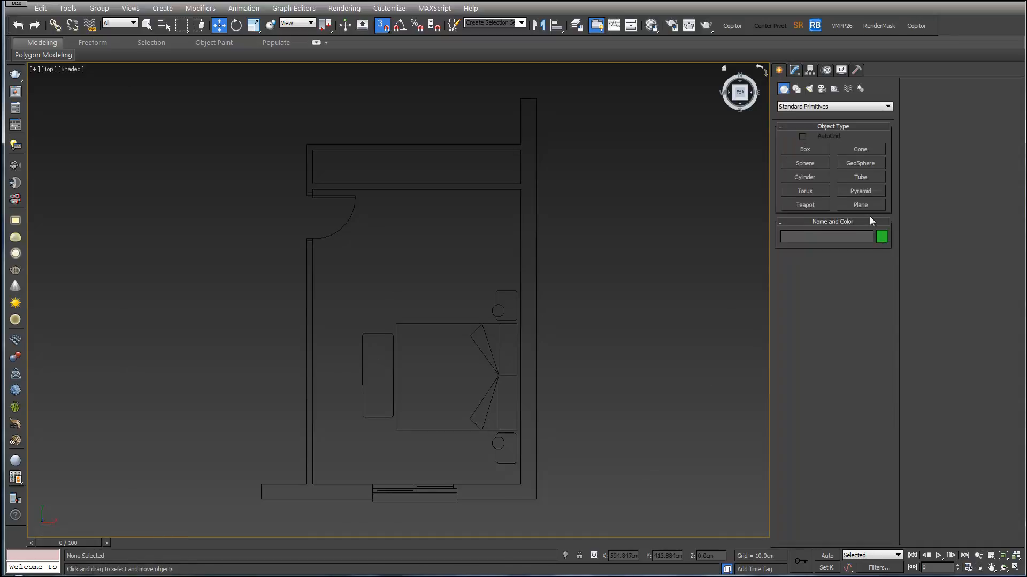
{"action": "mouse_move", "coordinate": [796, 89]}
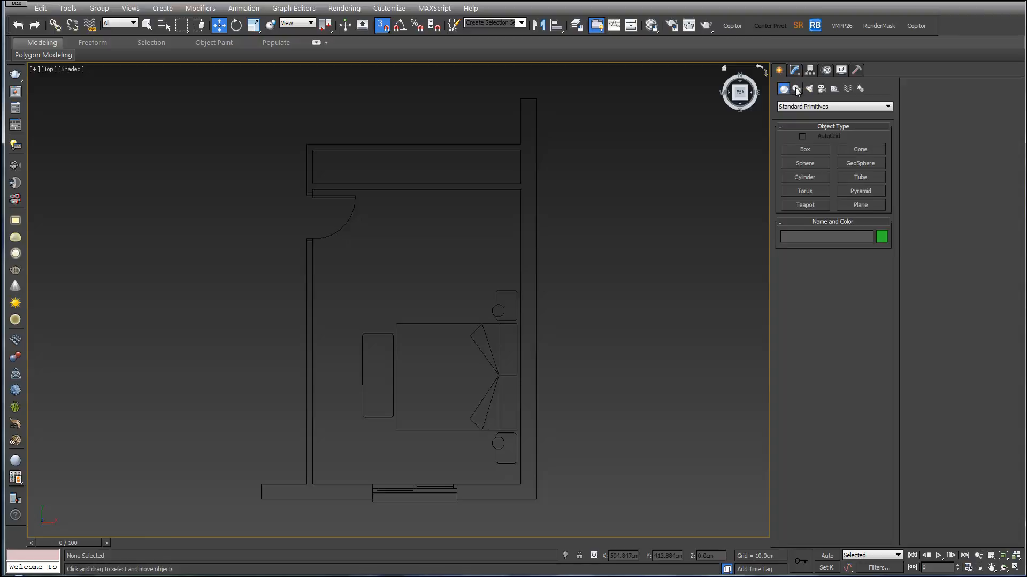
{"action": "left_click", "coordinate": [796, 89]}
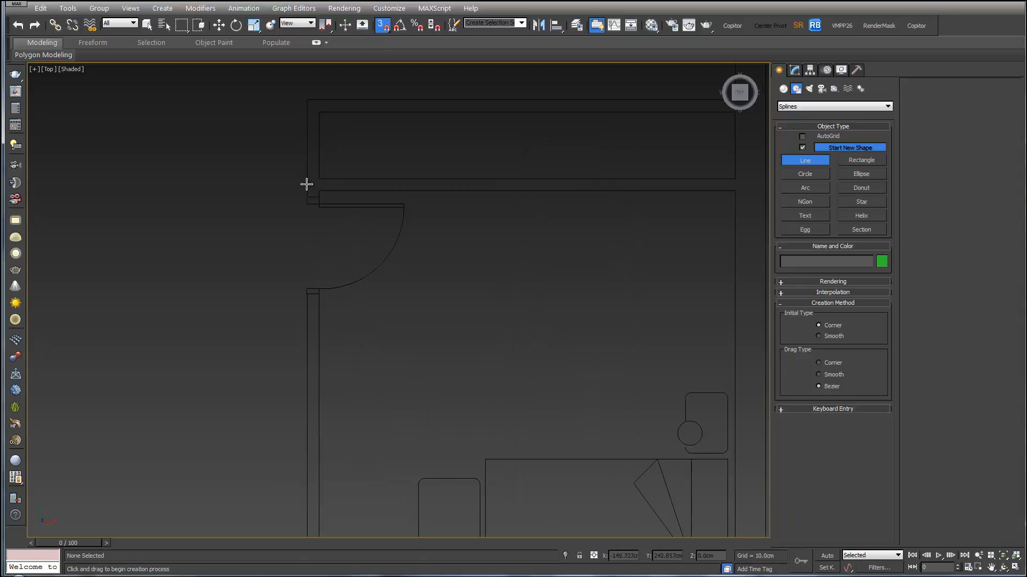
Trace a closed Line around the room corners and bring it into the Modify panel for extruding
{"action": "left_click_drag", "start_coordinate": [306, 178], "coordinate": [740, 194]}
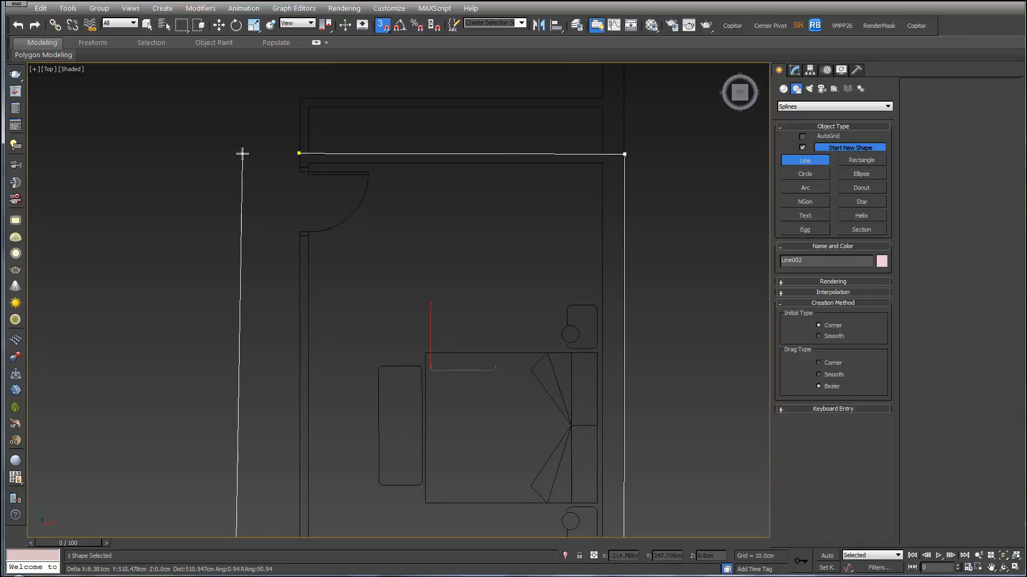
{"action": "left_click", "coordinate": [299, 153]}
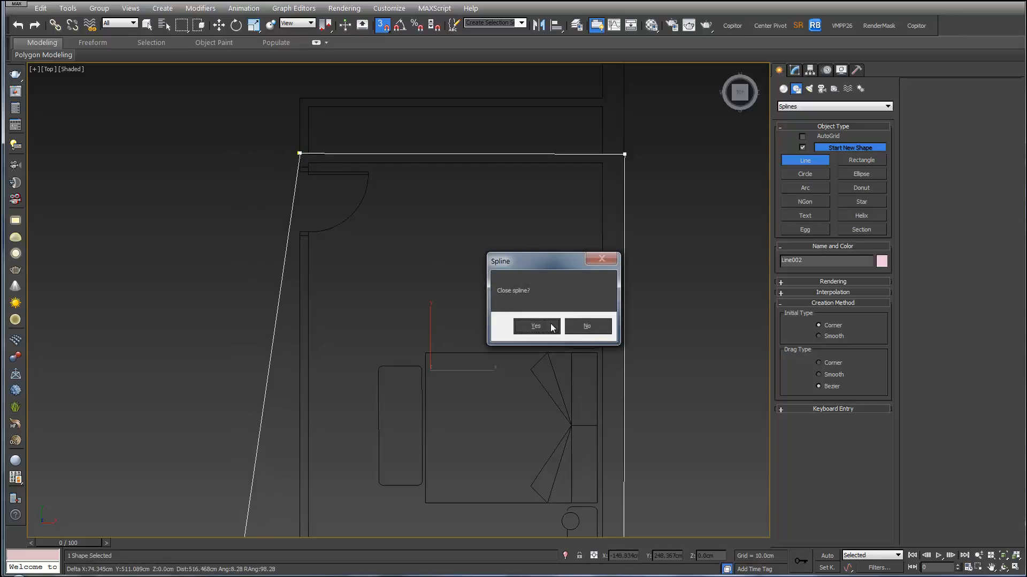
{"action": "left_click", "coordinate": [535, 326]}
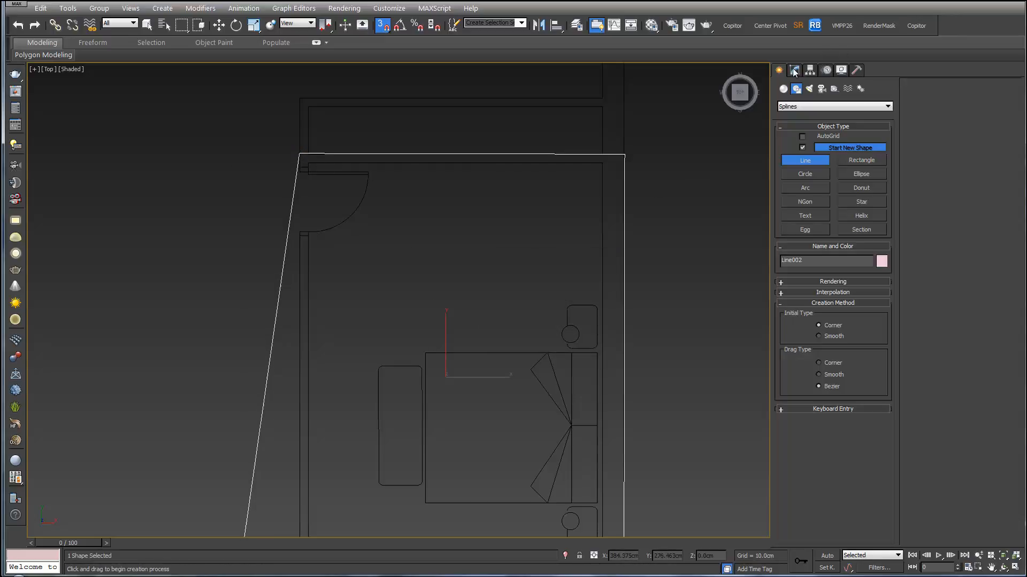
{"action": "left_click", "coordinate": [794, 71]}
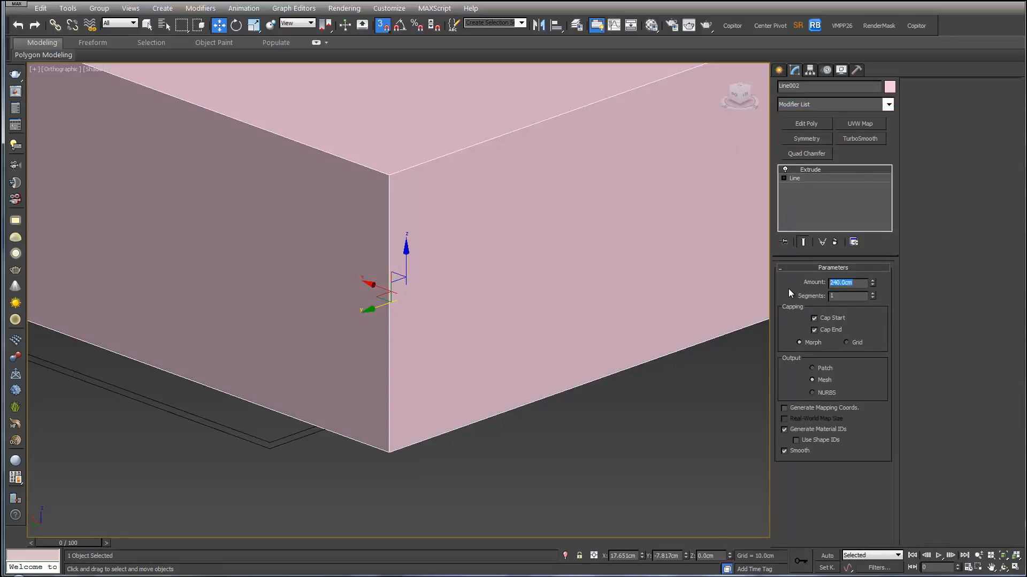
Set the extrude amount to 10 cm and Shift-move a Copy of the slab upward as a ceiling
{"action": "type", "text": "10.0cm"}
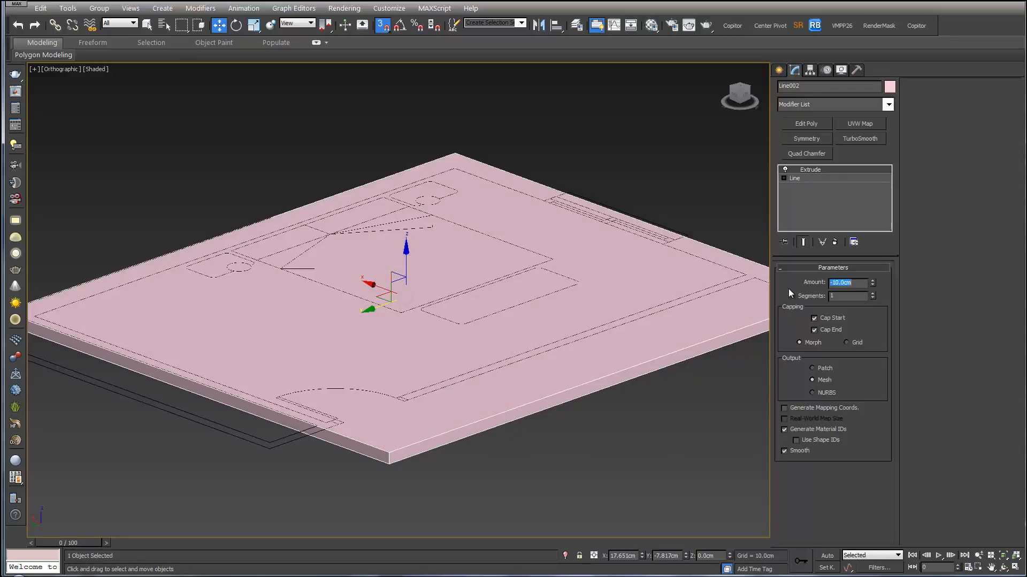
{"action": "right_click", "coordinate": [281, 406]}
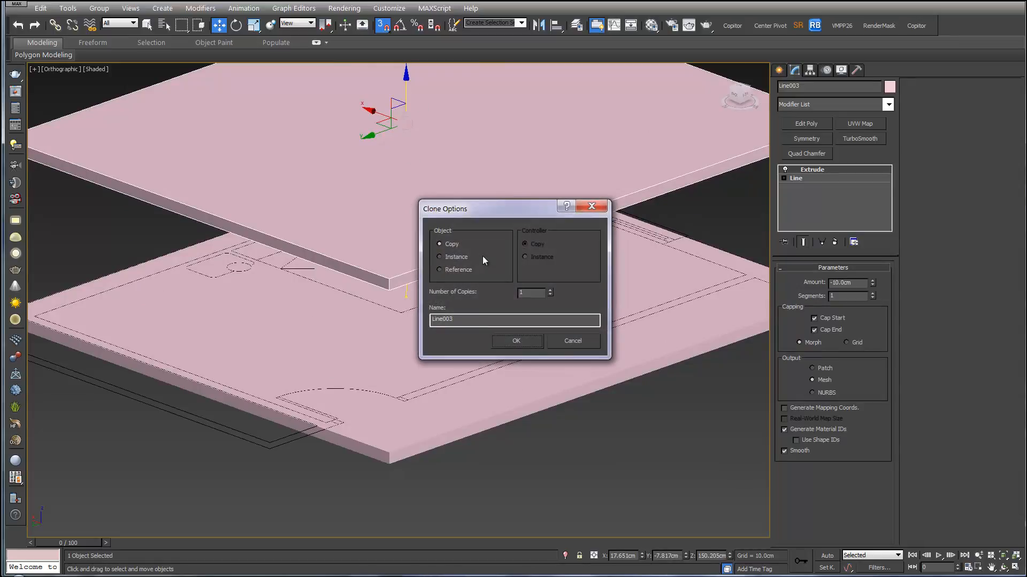
{"action": "left_click", "coordinate": [516, 340]}
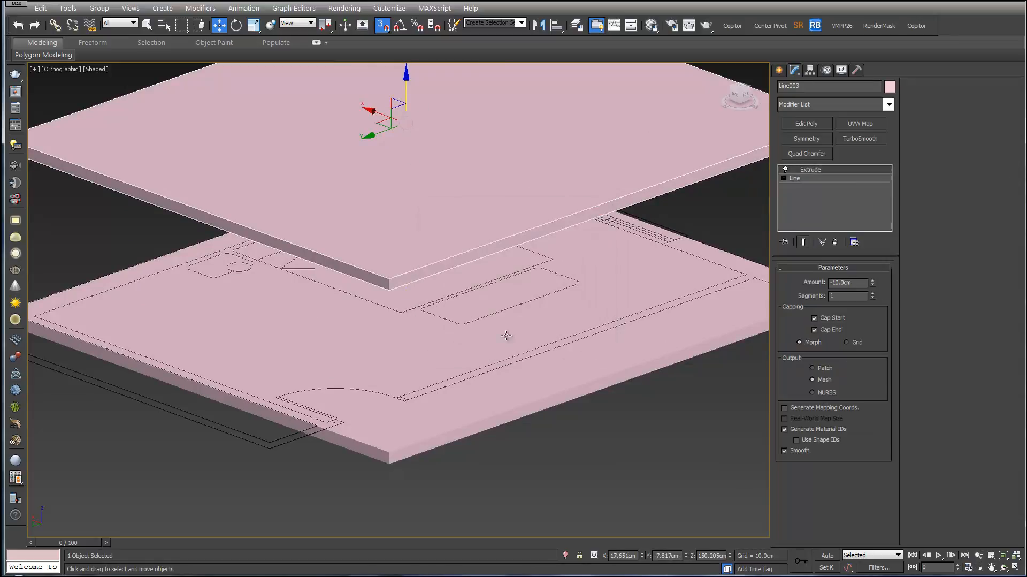
{"action": "mouse_move", "coordinate": [580, 163]}
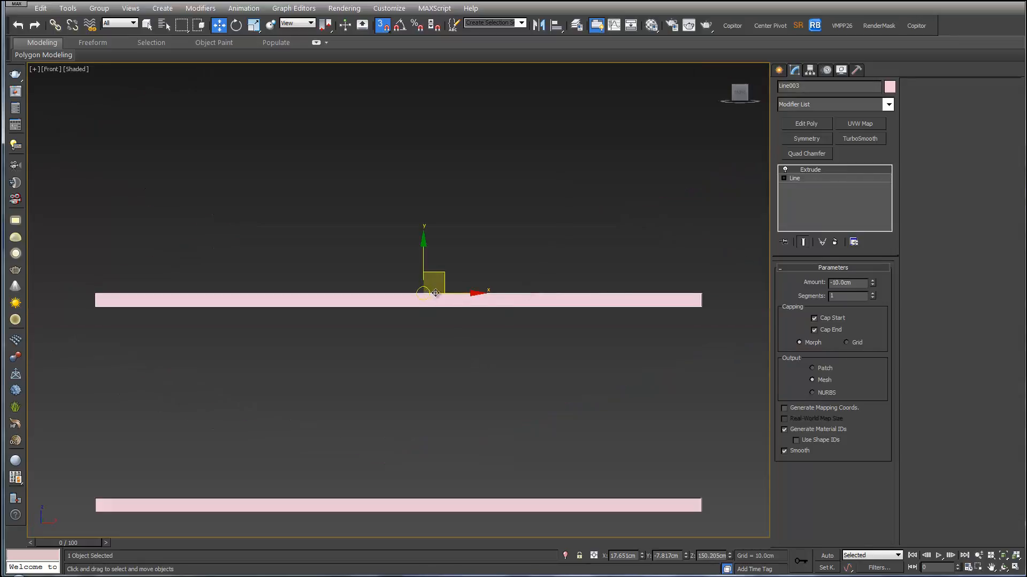
Unhide the walls, move Line003 onto their top as the ceiling, and view the room in perspective
{"action": "right_click", "coordinate": [432, 292]}
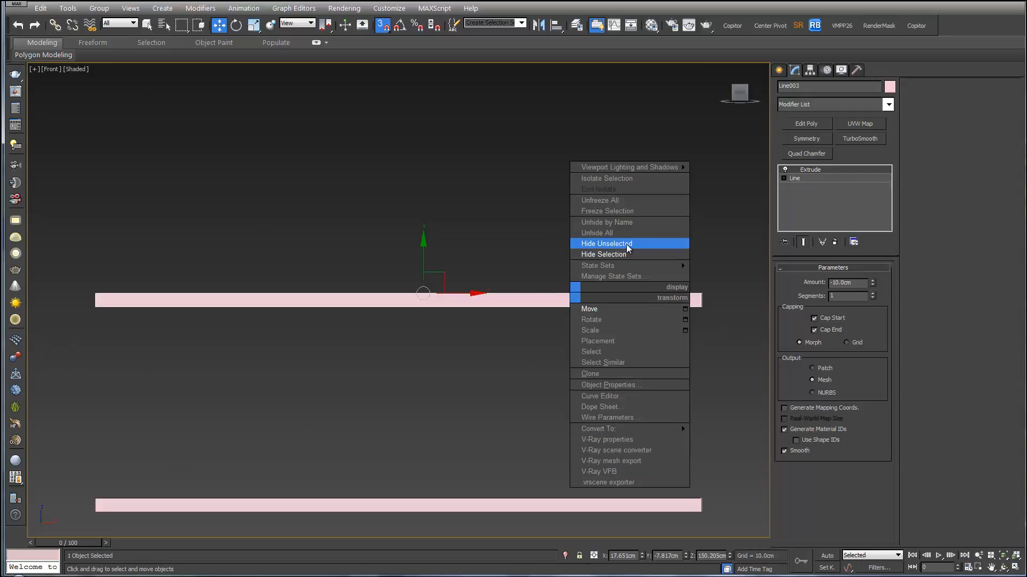
{"action": "left_click", "coordinate": [605, 243]}
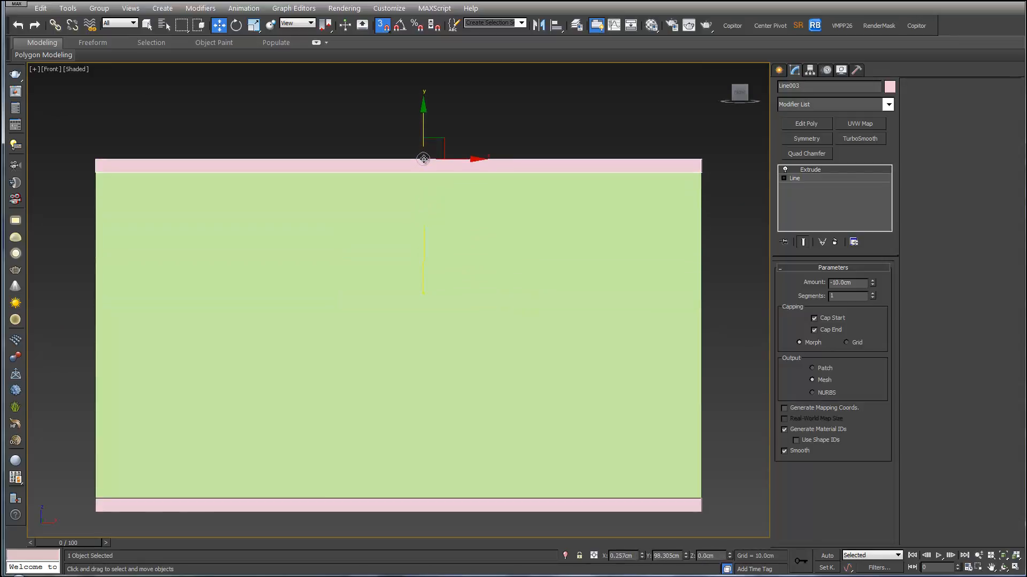
{"action": "left_click_drag", "start_coordinate": [423, 159], "coordinate": [429, 159]}
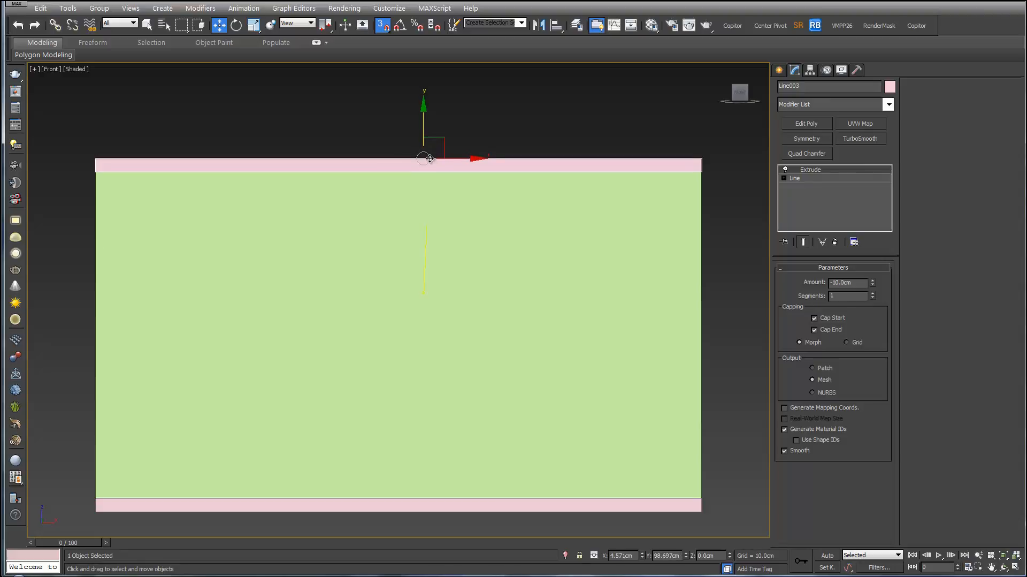
{"action": "left_click", "coordinate": [314, 369]}
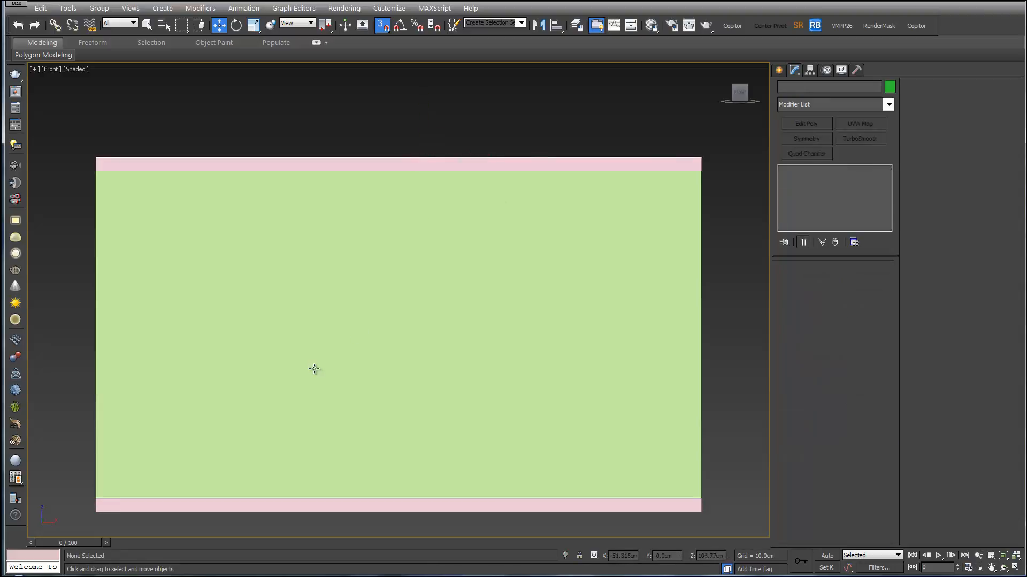
{"action": "left_click_drag", "start_coordinate": [314, 369], "coordinate": [539, 391]}
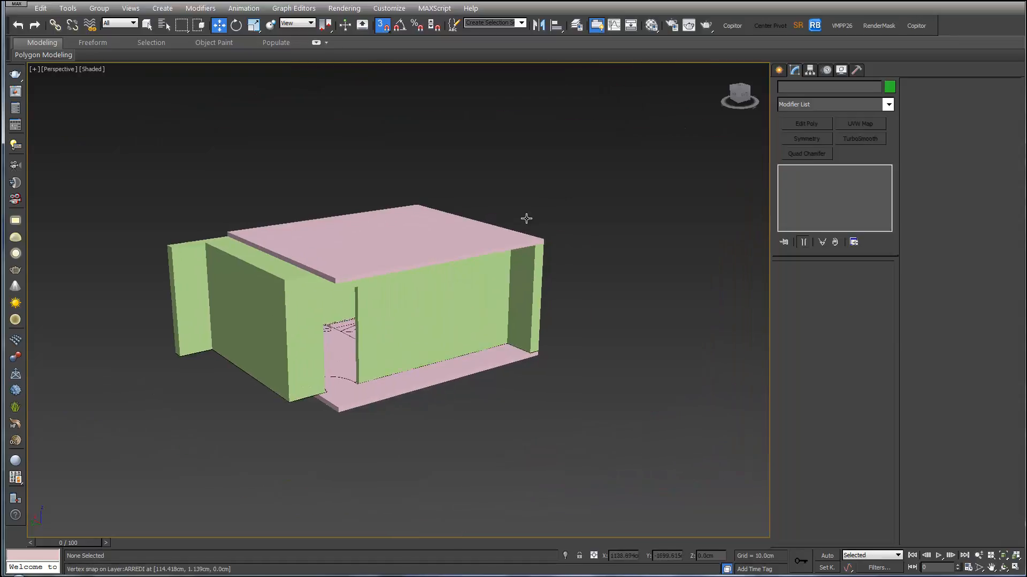
Name the slabs Ceiling and Walls, set the walls and floor slab grey, hiding the walls to reach the floor
{"action": "left_click", "coordinate": [361, 235]}
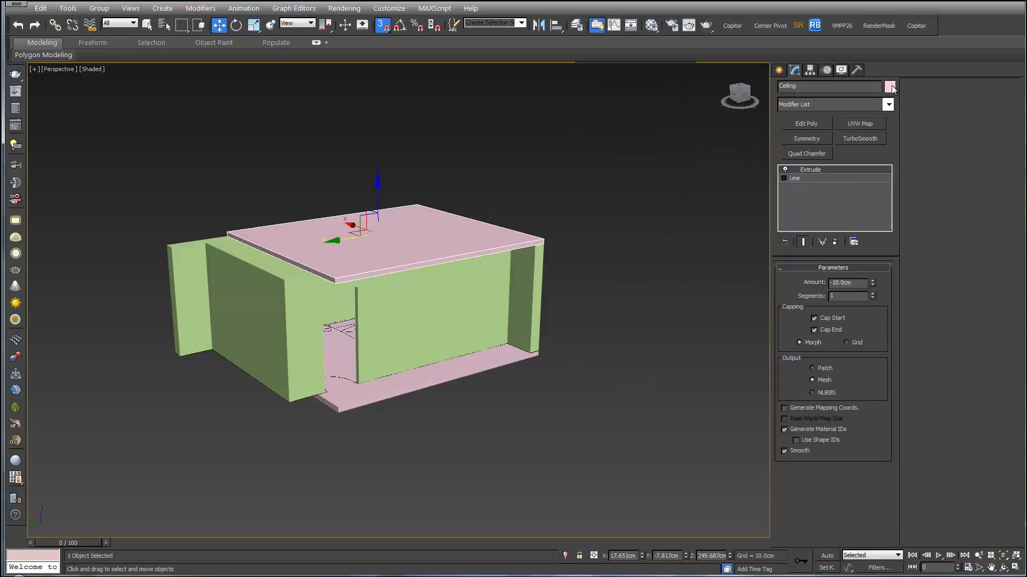
{"action": "left_click", "coordinate": [889, 86]}
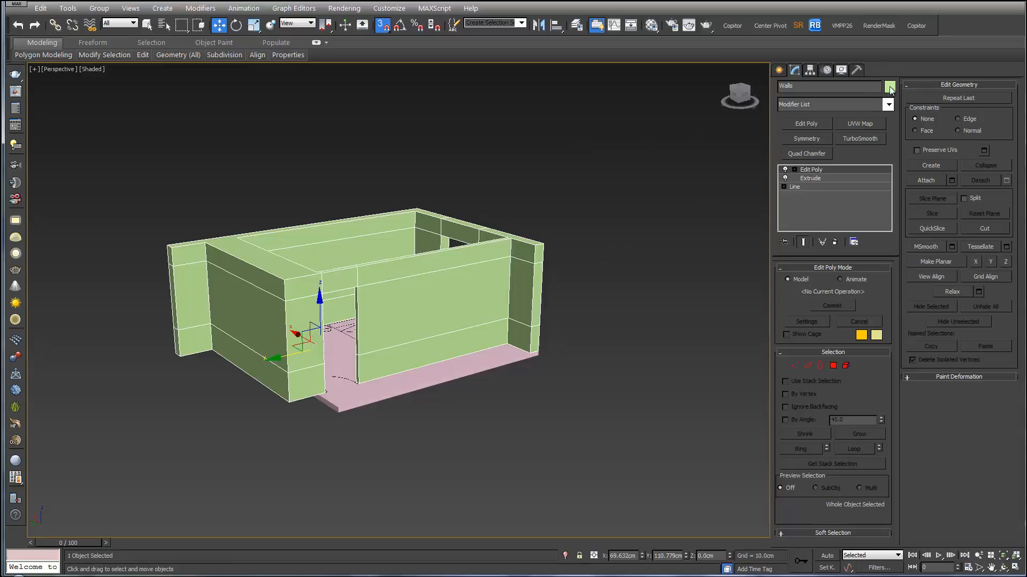
{"action": "left_click", "coordinate": [889, 86]}
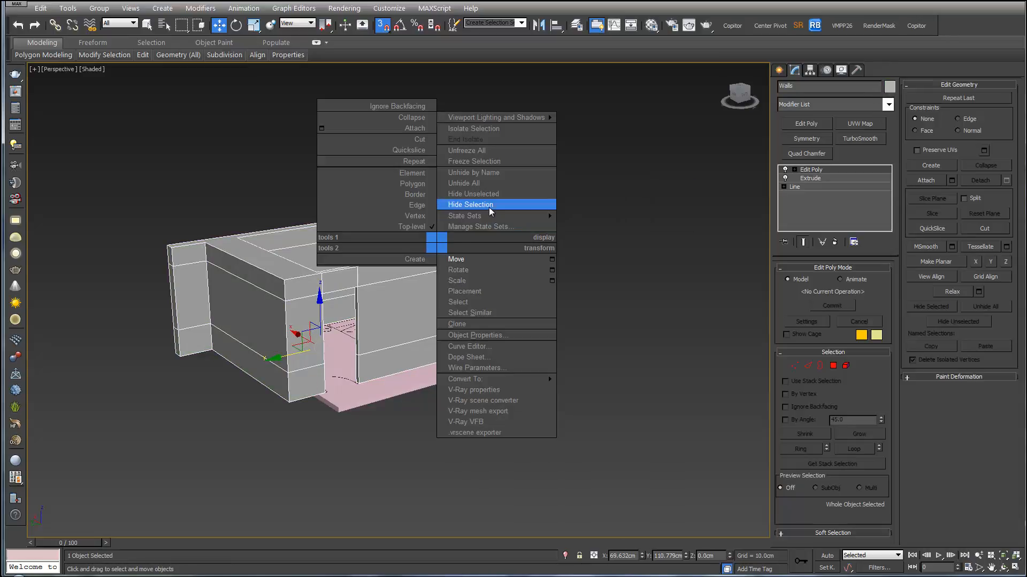
{"action": "left_click", "coordinate": [471, 203]}
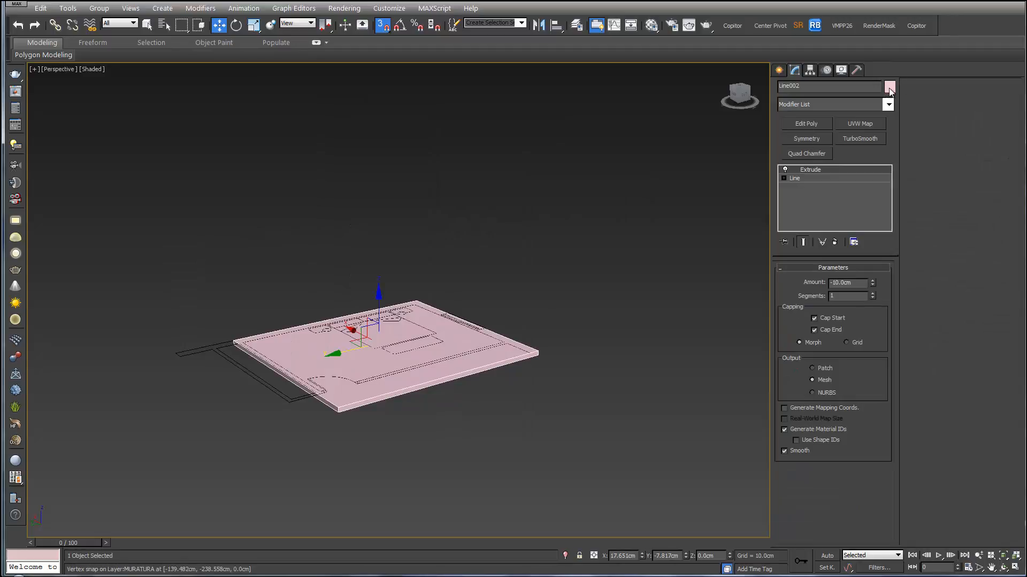
{"action": "left_click", "coordinate": [889, 86]}
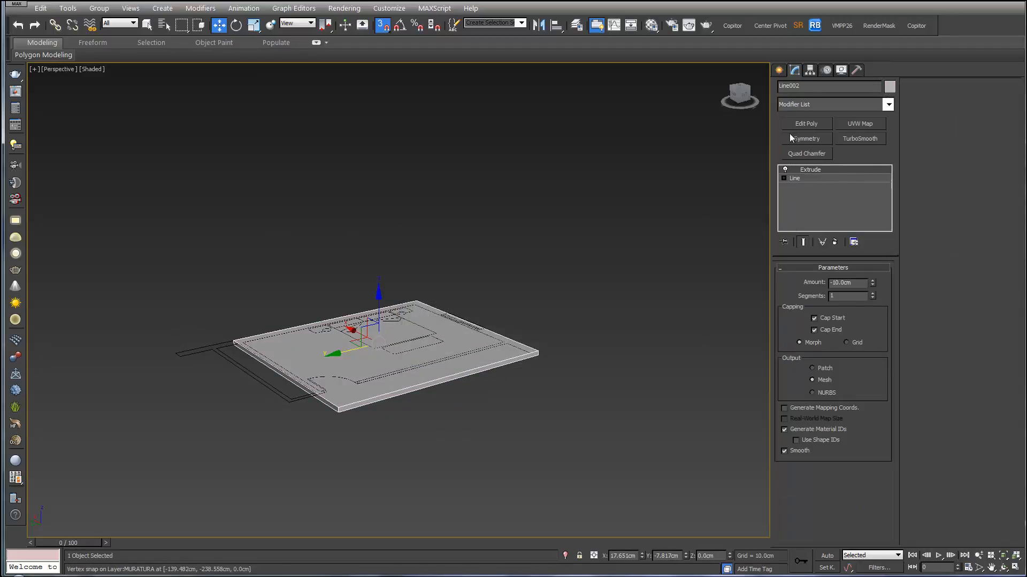